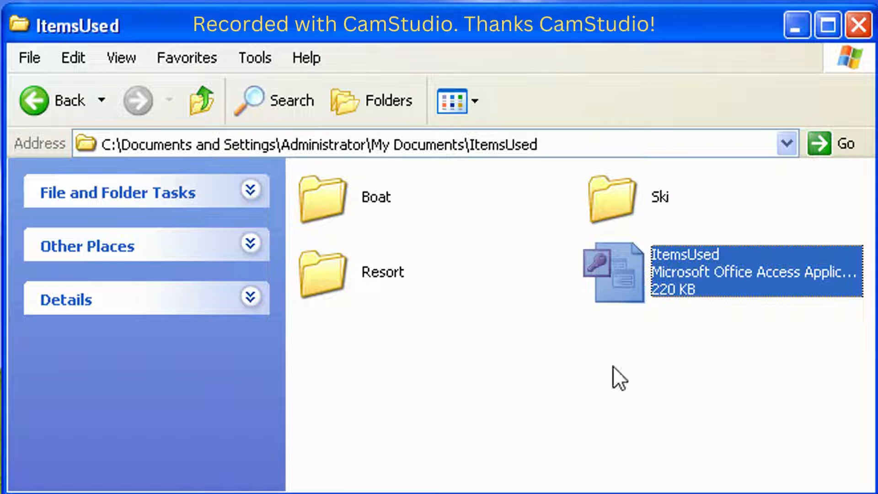
mouse_move(596, 322)
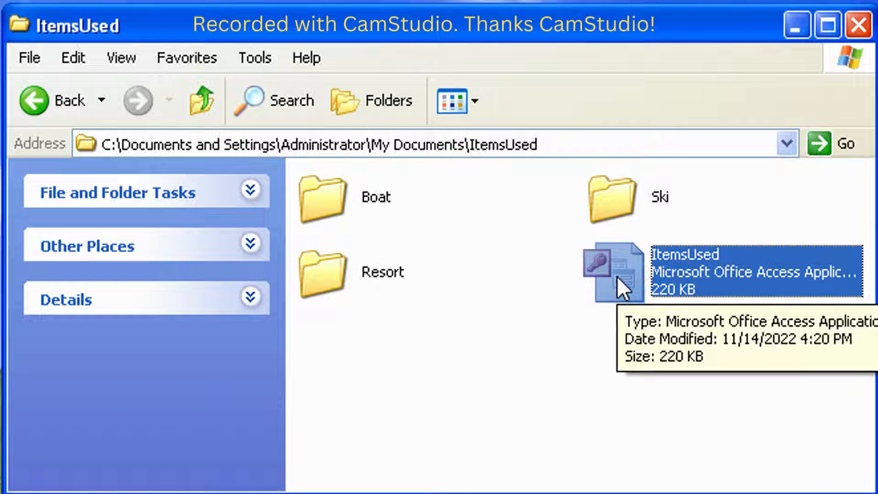
mouse_move(322, 288)
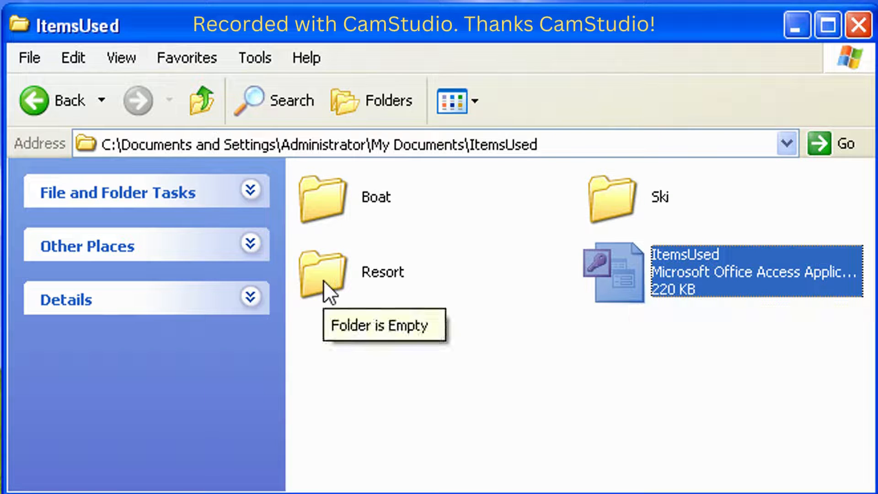
mouse_move(633, 213)
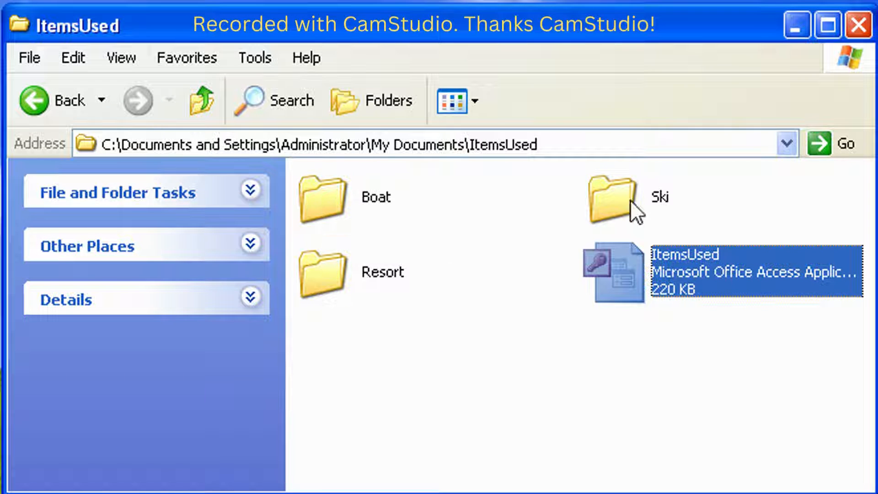
mouse_move(397, 361)
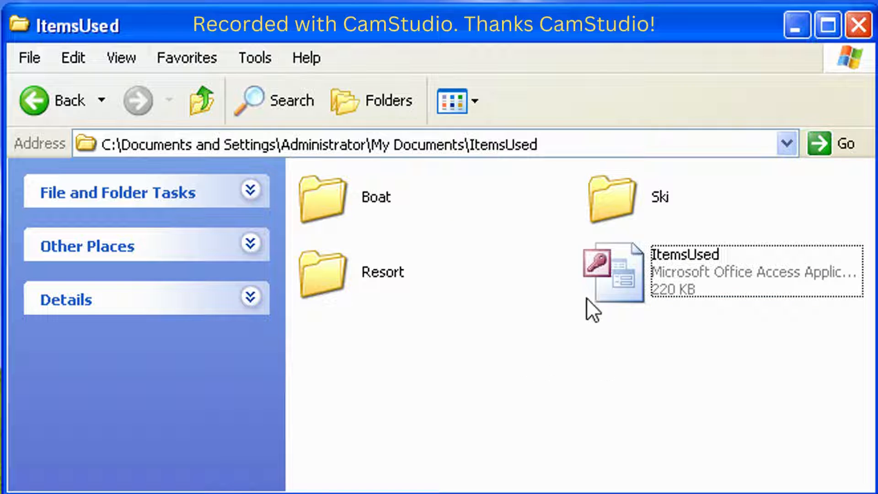
Select the ItemsUsed database file and place the cursor in frmItem's Person field
click(614, 273)
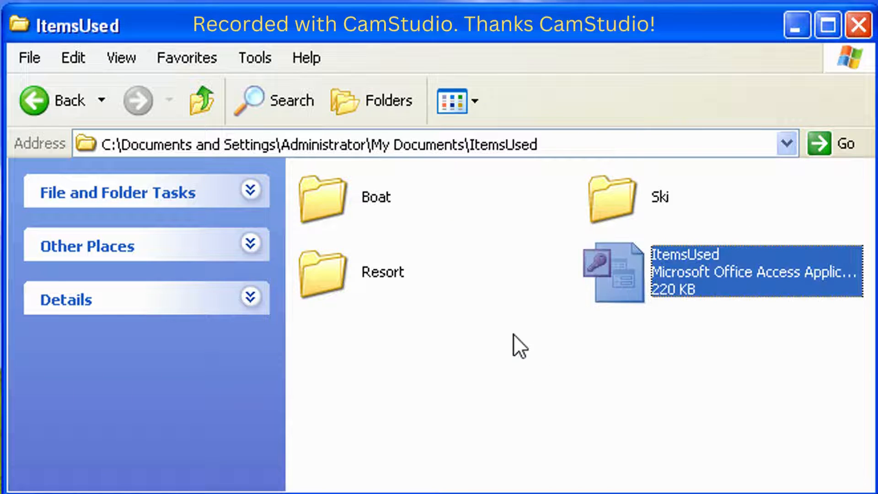
mouse_move(324, 280)
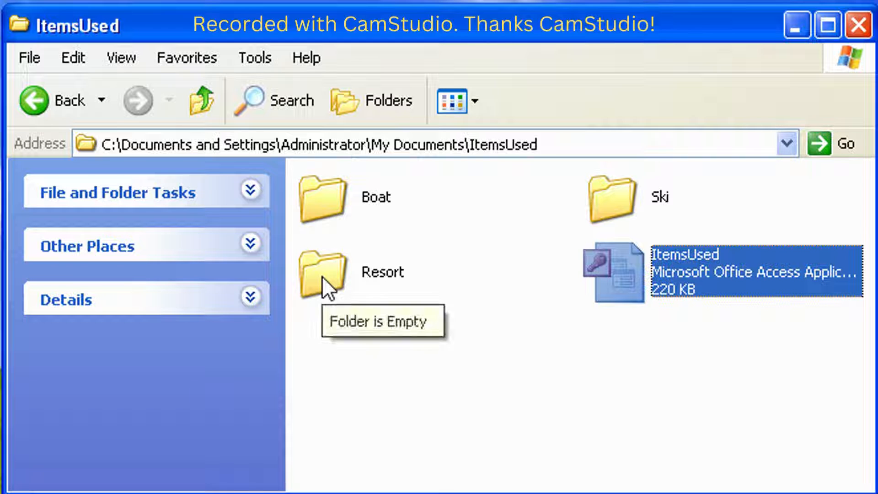
mouse_move(569, 211)
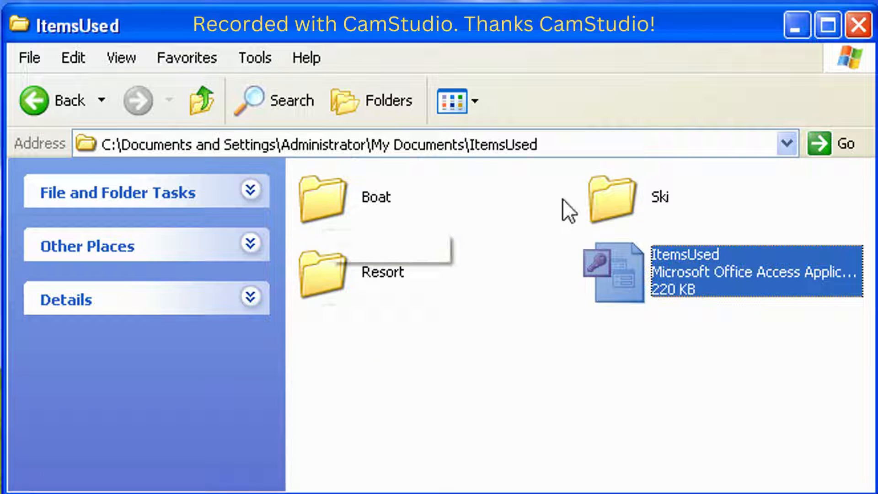
mouse_move(610, 206)
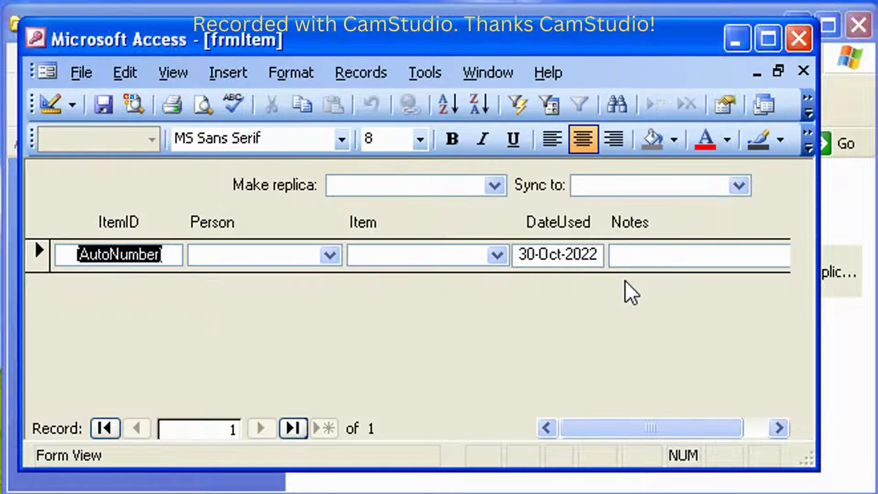
mouse_move(345, 280)
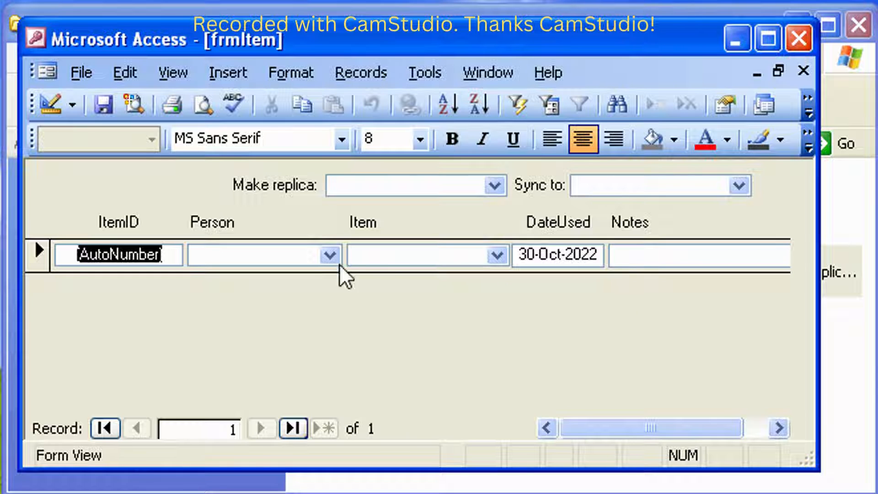
click(330, 255)
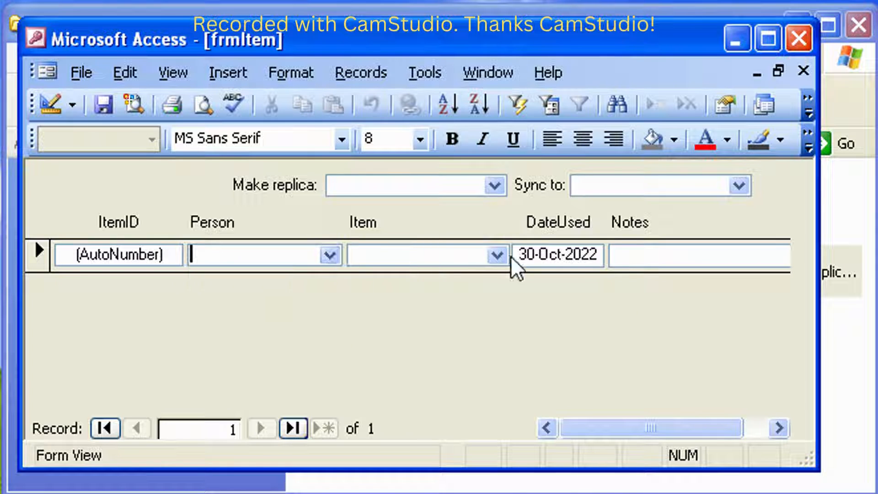
click(495, 256)
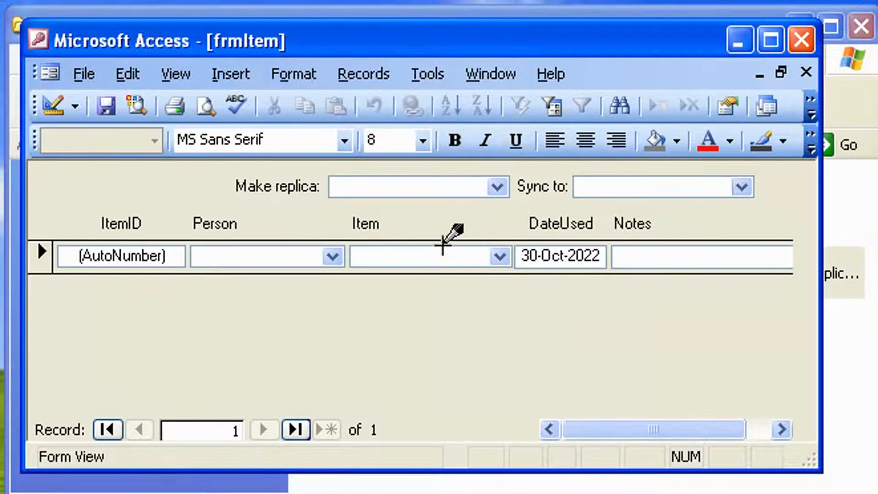
mouse_move(392, 289)
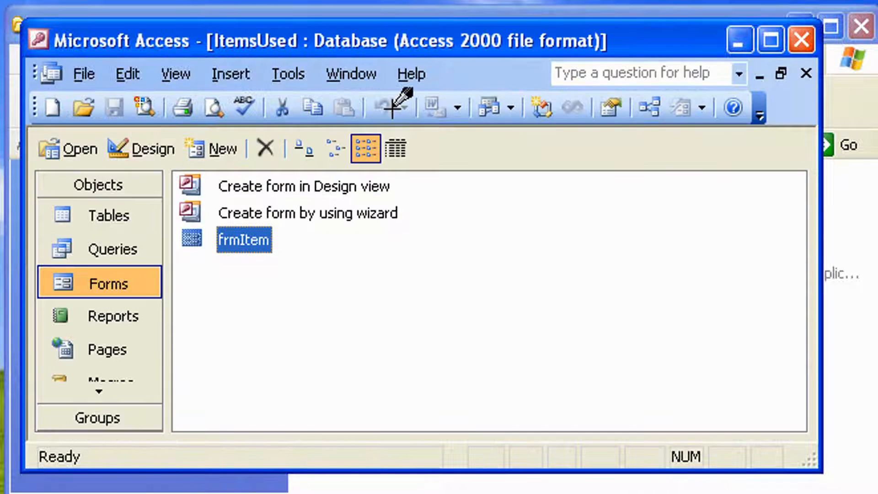
Start Create Replica and agree to close ItemsUsed so it becomes the Design Master
click(287, 73)
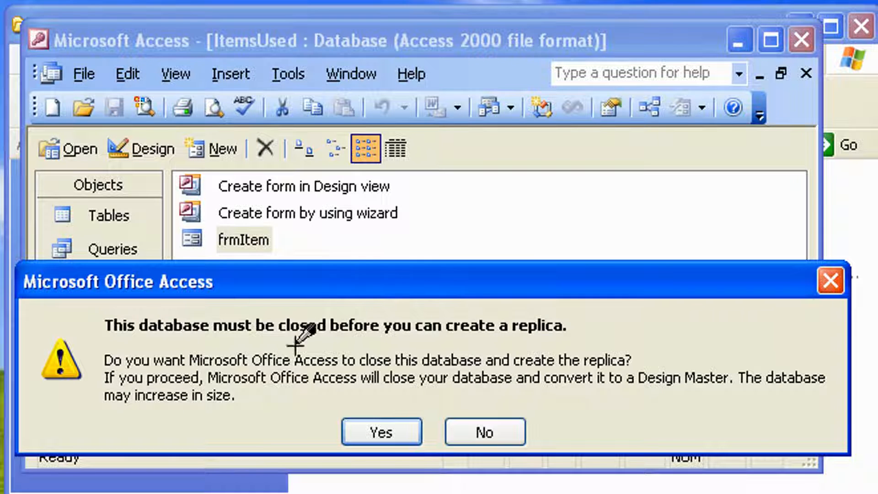
click(380, 431)
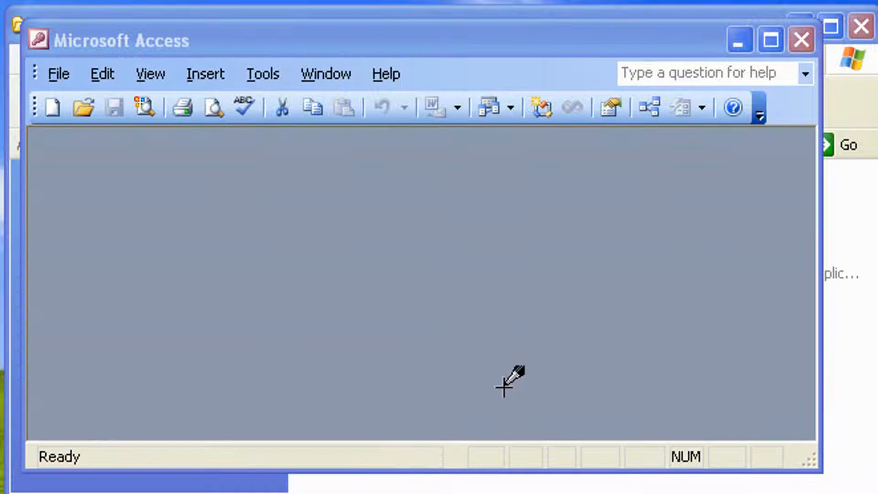
mouse_move(465, 361)
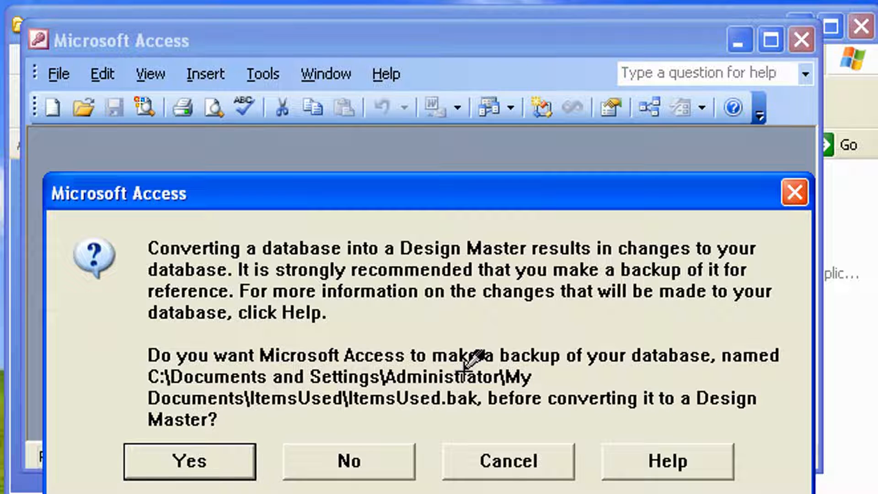
mouse_move(364, 387)
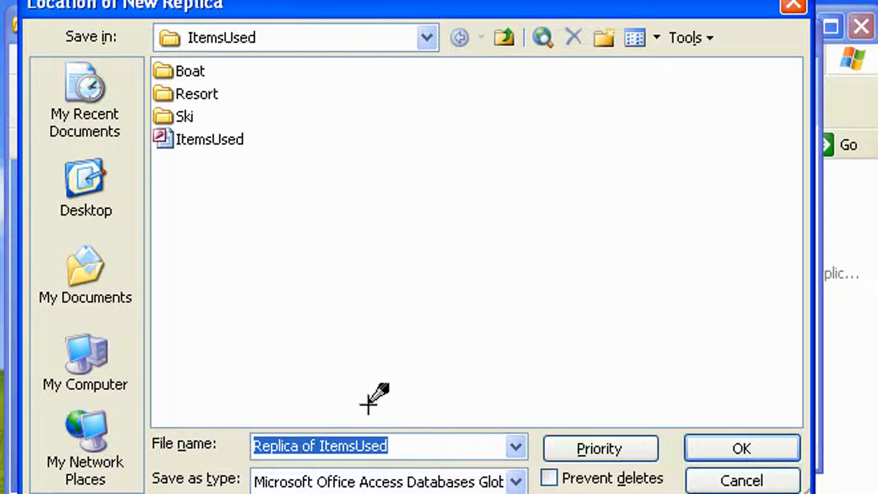
mouse_move(406, 448)
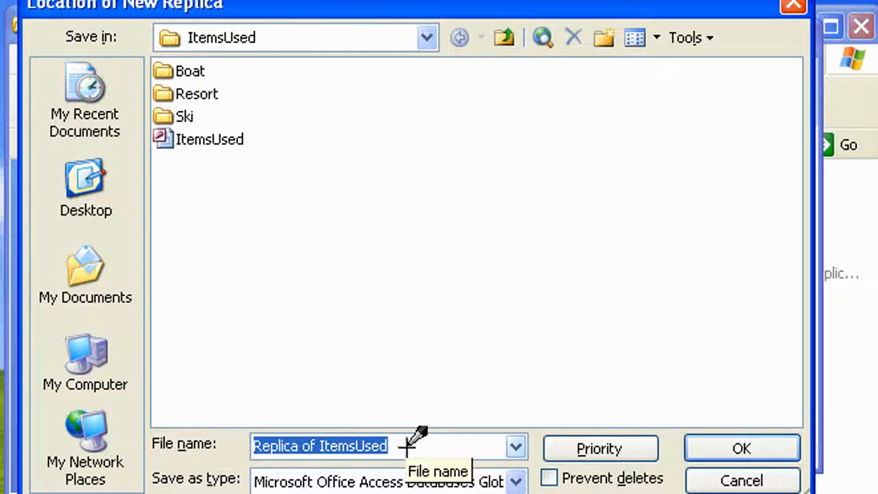
Name the new replica MainOffice and acknowledge the replica-created message
text(Mail)
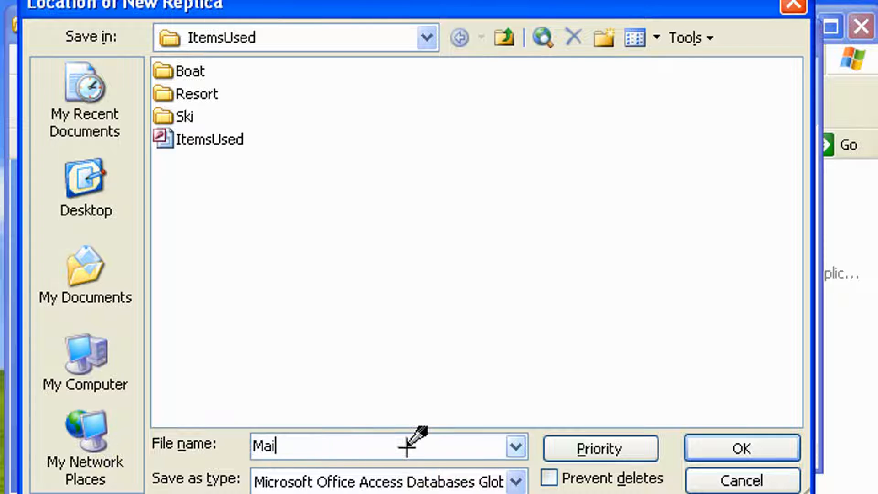
text(MainOffice)
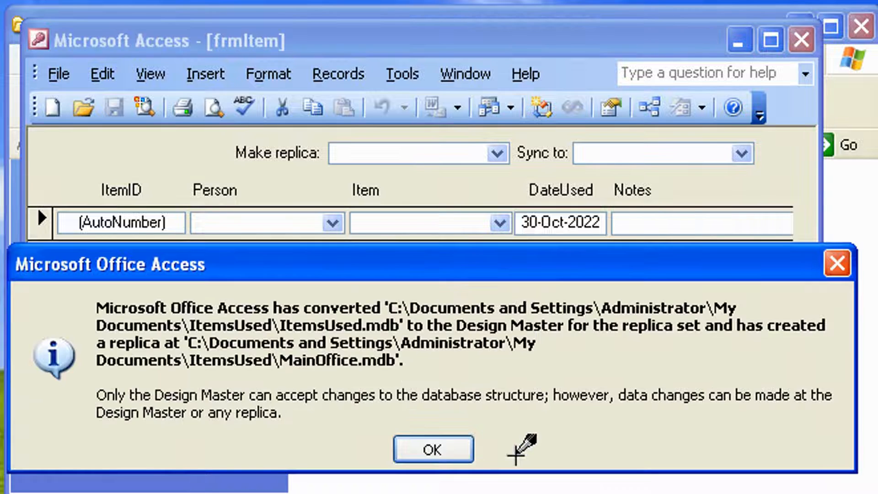
click(433, 449)
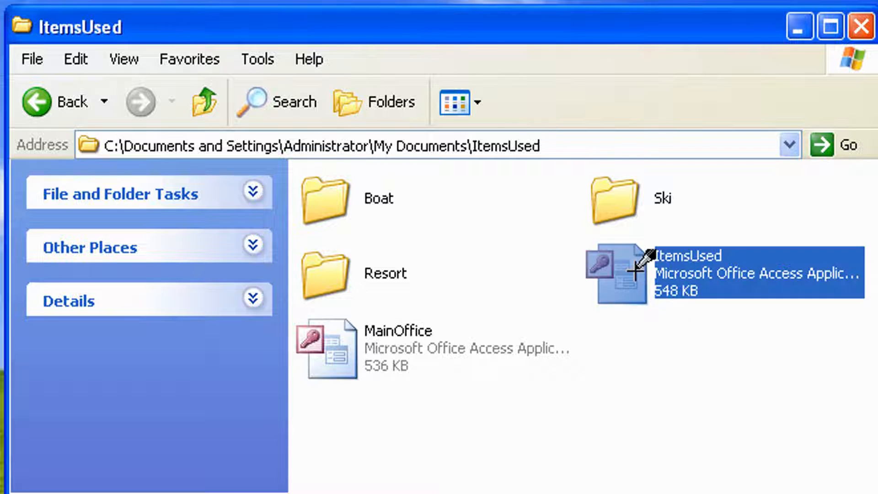
mouse_move(689, 366)
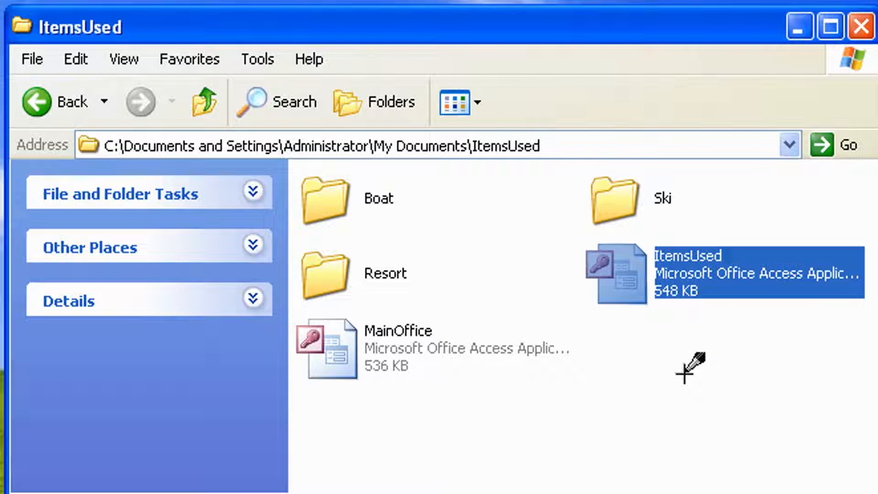
mouse_move(644, 327)
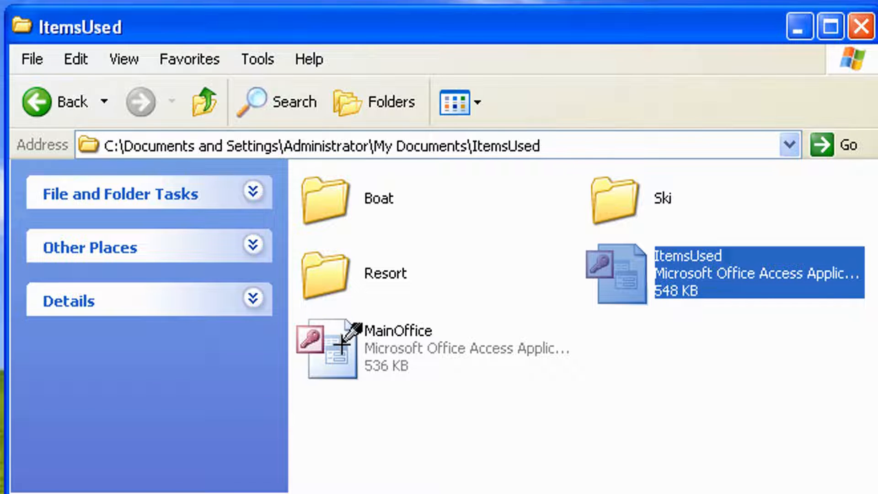
Move the MainOffice replica into the Resort folder and reopen the MainOffice database
click(330, 348)
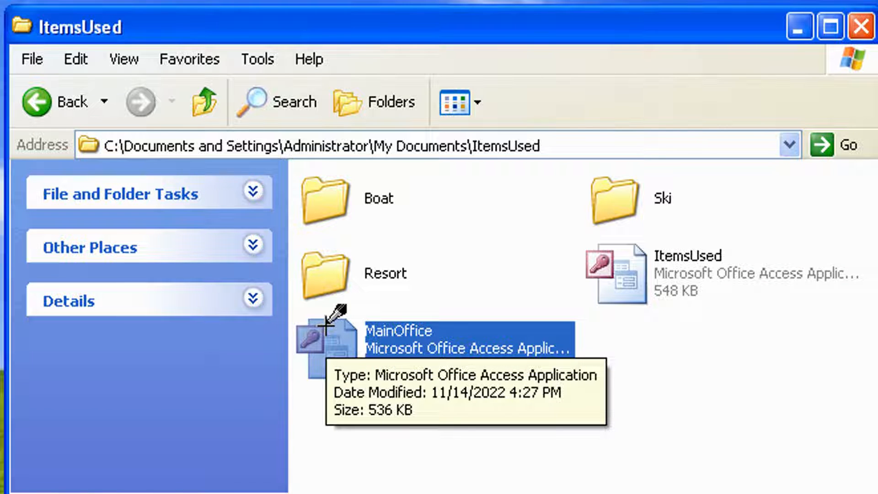
mouse_move(334, 335)
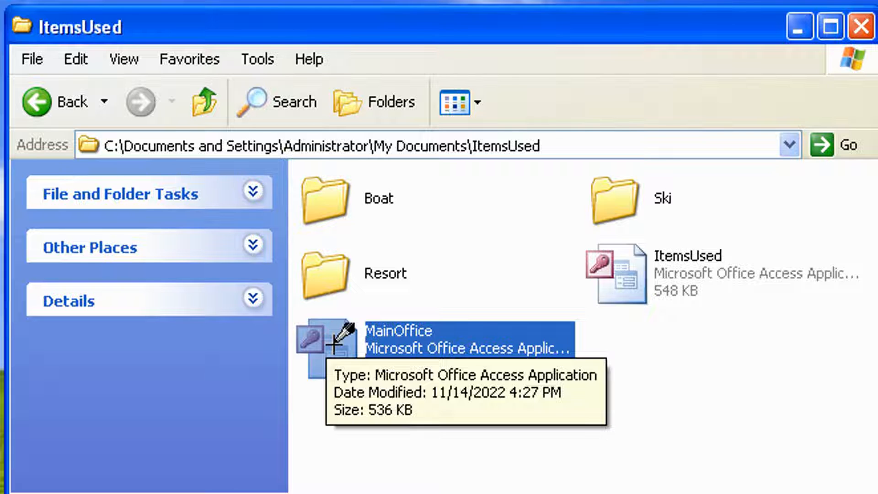
drag(327, 338, 325, 275)
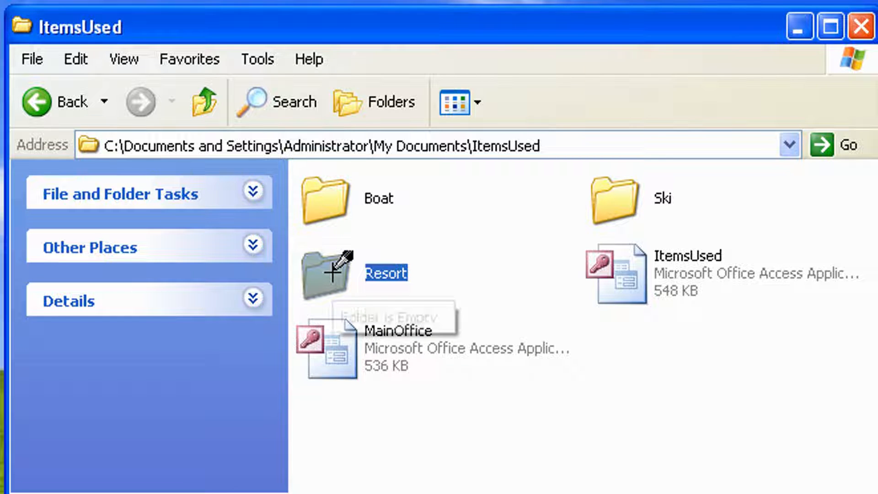
mouse_move(610, 196)
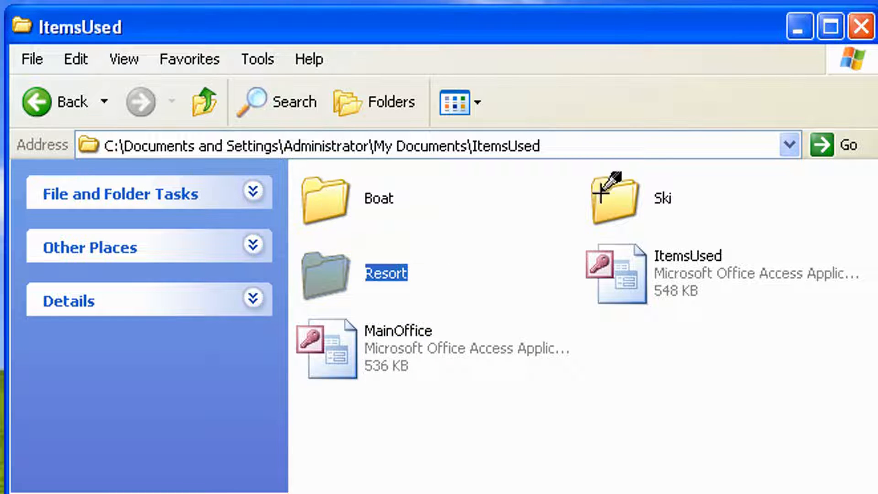
double_click(615, 273)
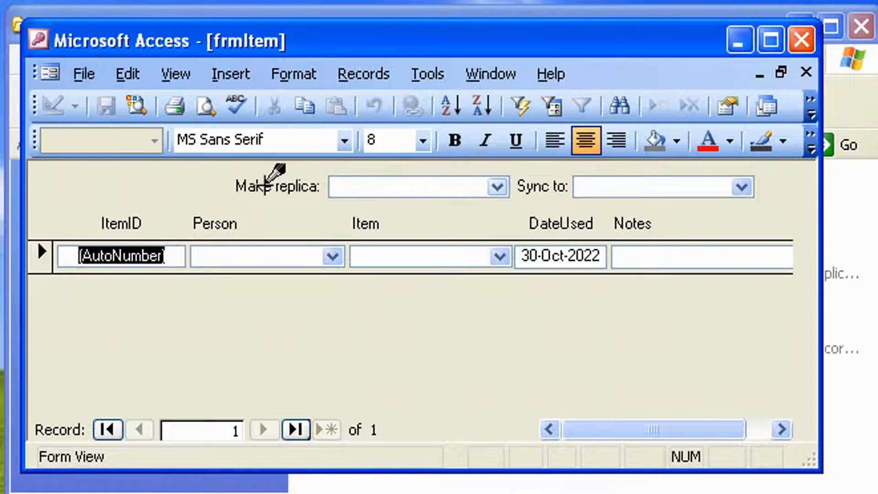
Create the Ski and Resort replicas from the Make replica combo box, confirming each message
click(495, 186)
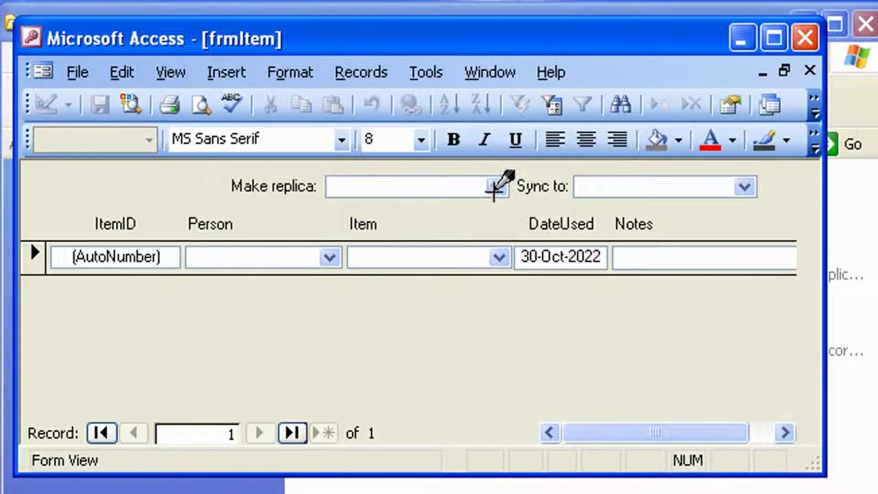
click(494, 186)
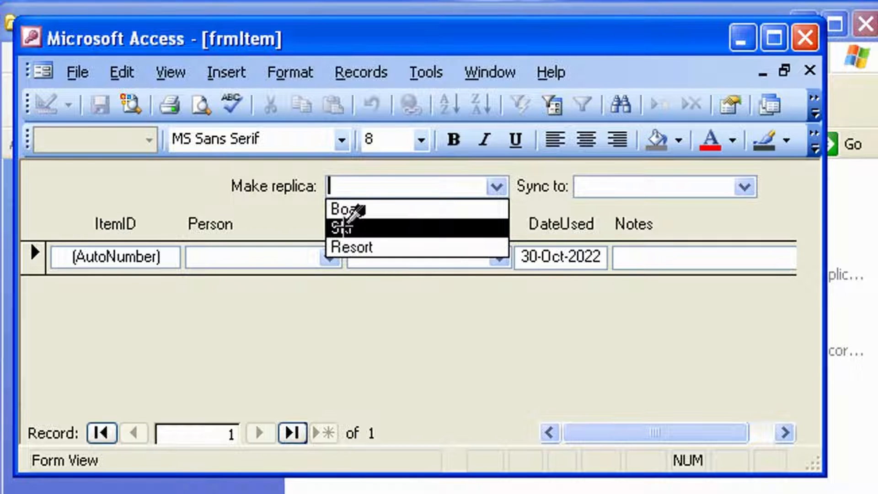
click(345, 228)
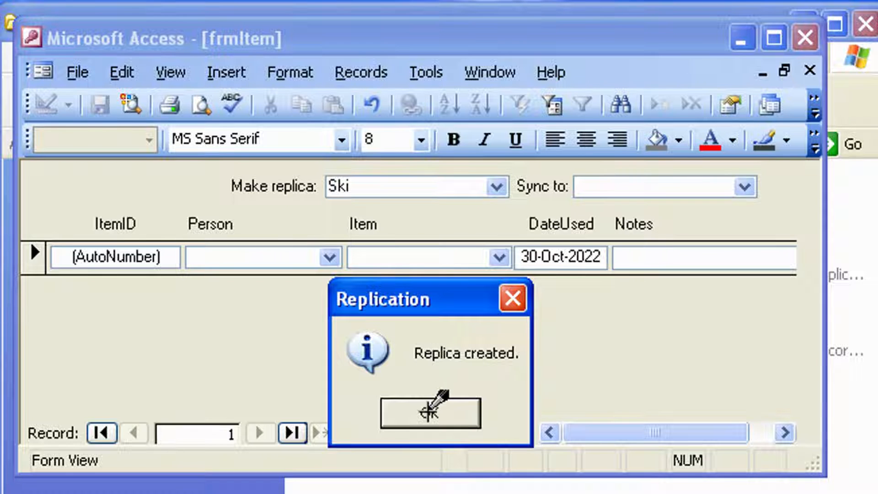
click(430, 414)
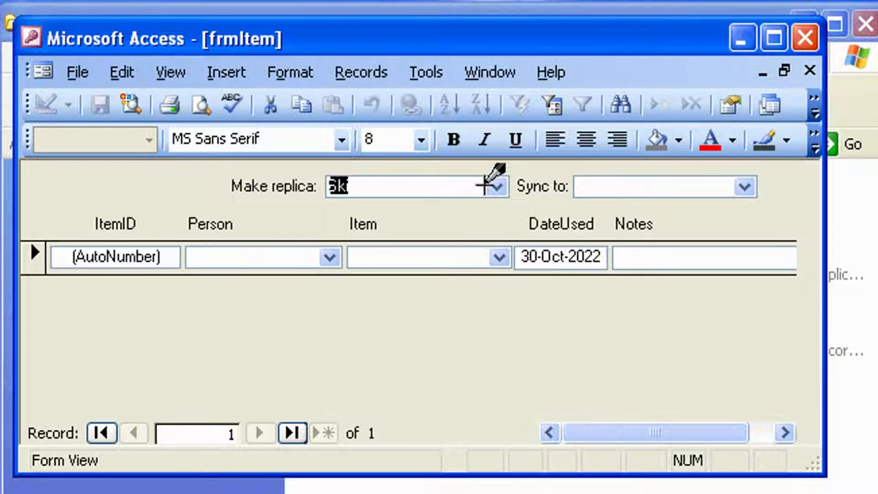
click(495, 186)
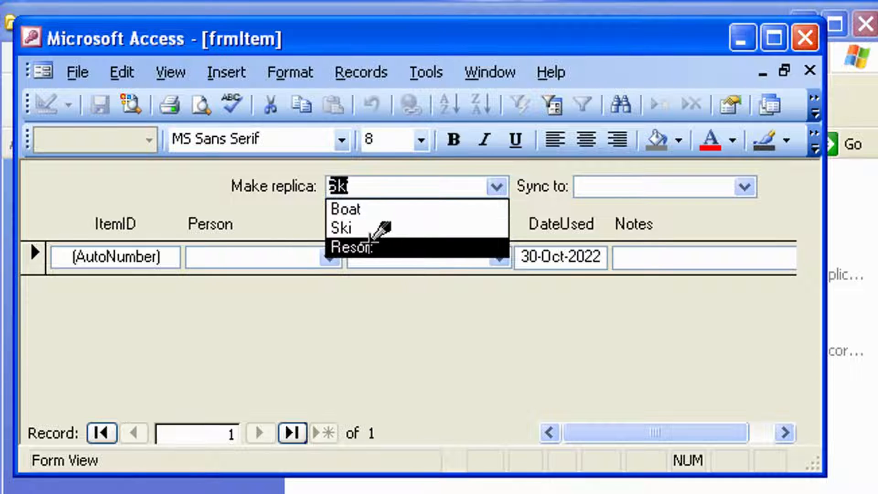
click(356, 248)
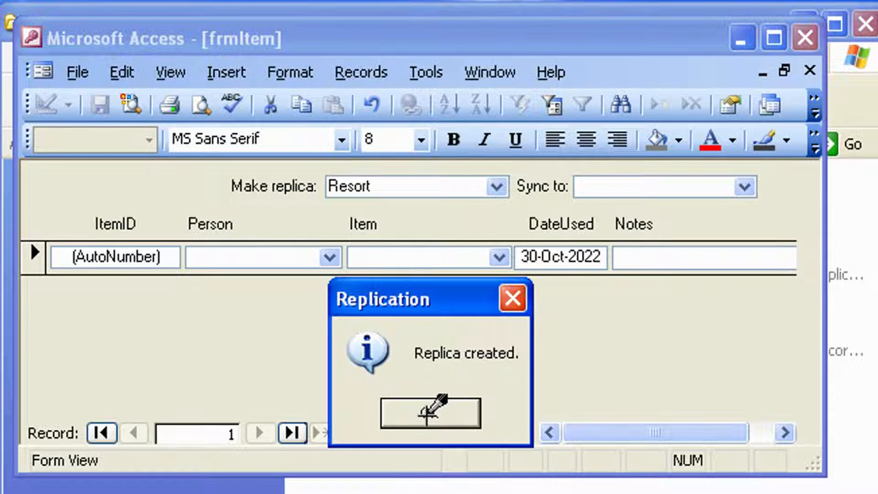
click(430, 411)
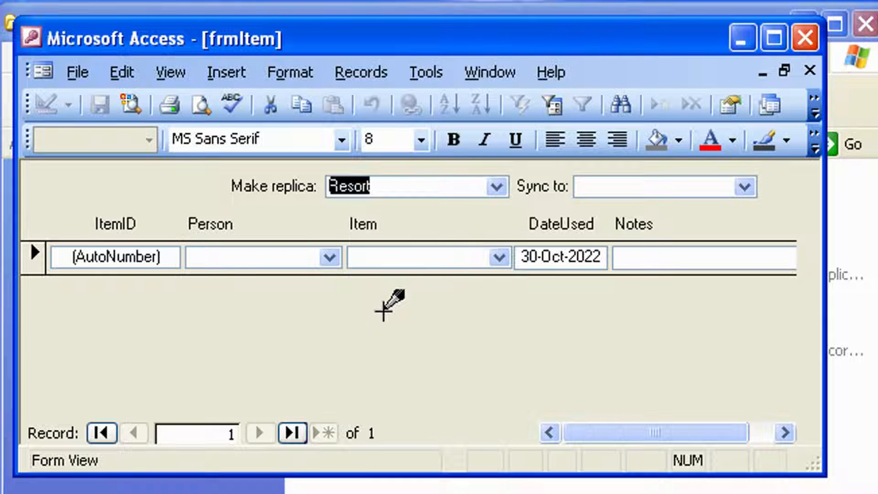
mouse_move(471, 269)
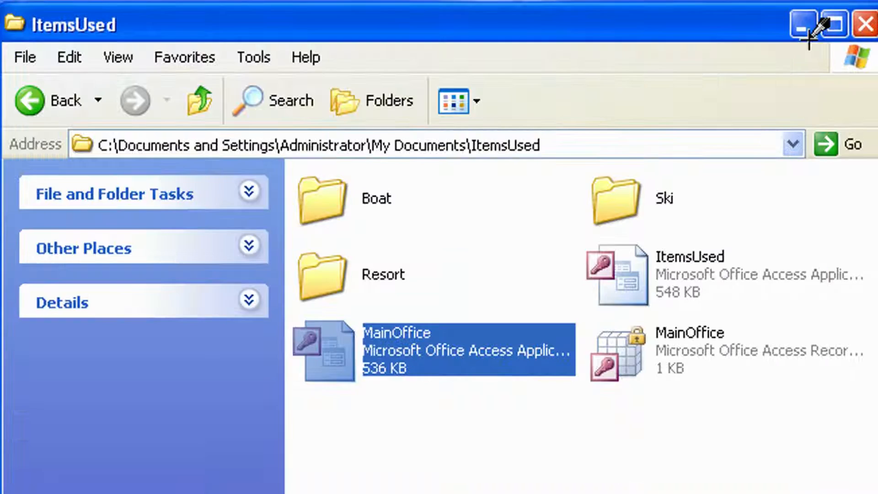
mouse_move(324, 351)
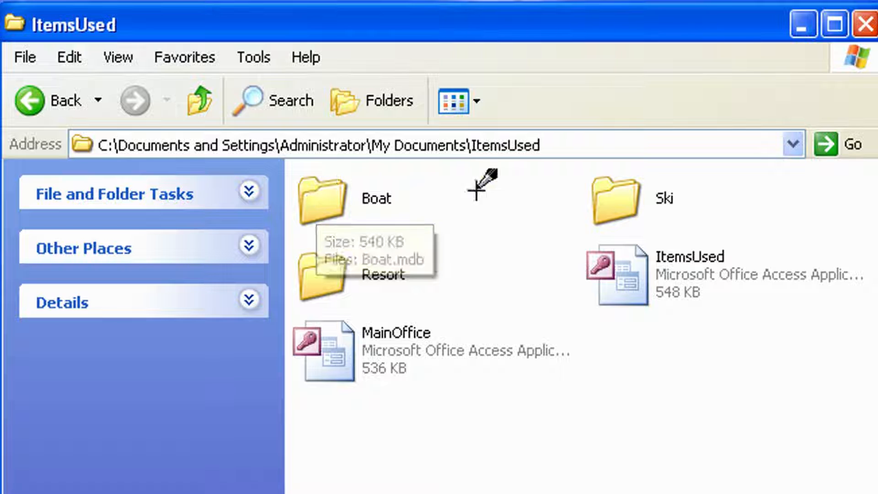
mouse_move(434, 247)
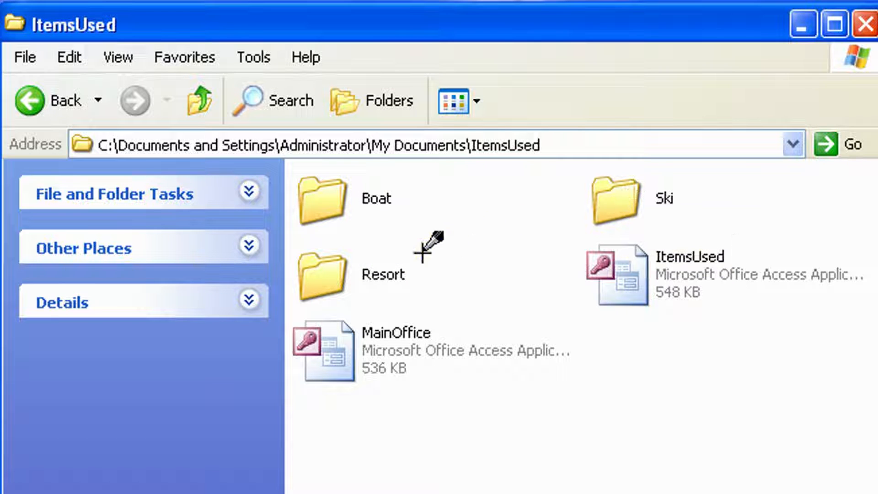
mouse_move(328, 272)
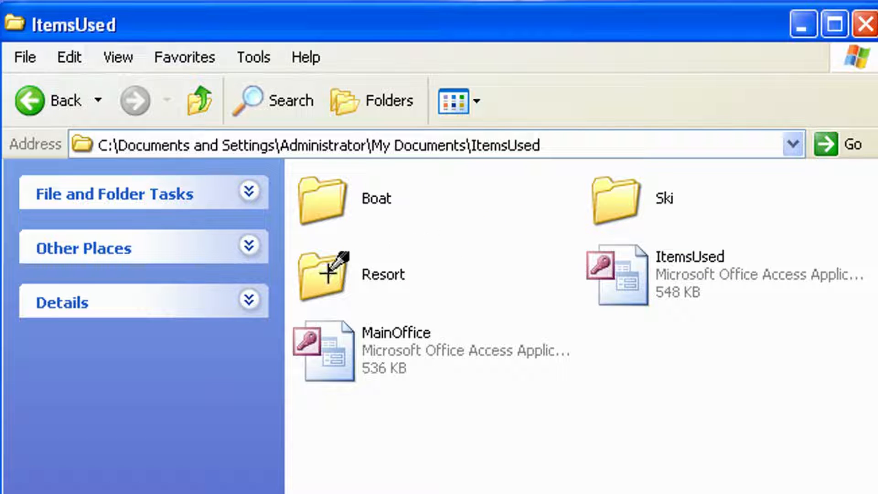
Enter the Resort folder and launch its Resort replica database
double_click(324, 273)
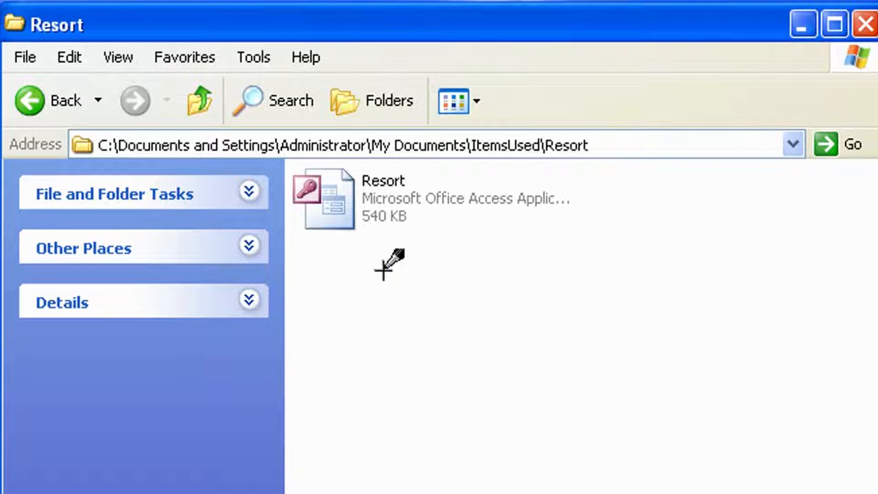
mouse_move(326, 199)
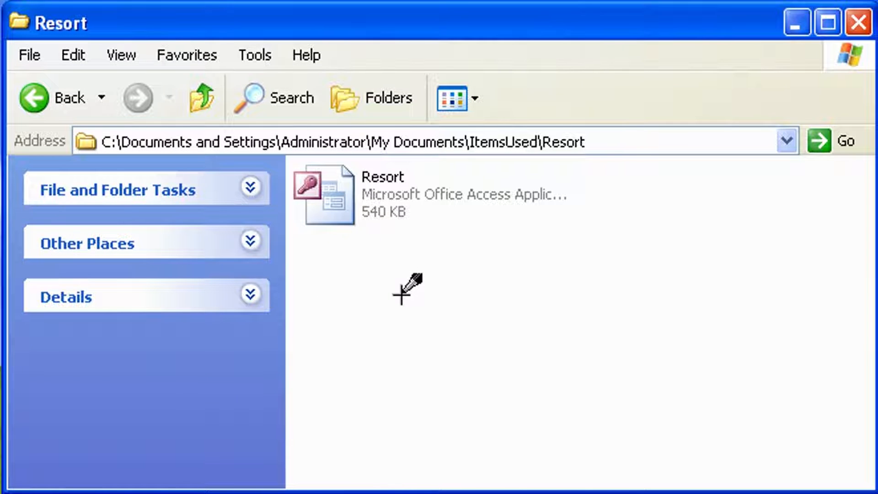
double_click(327, 194)
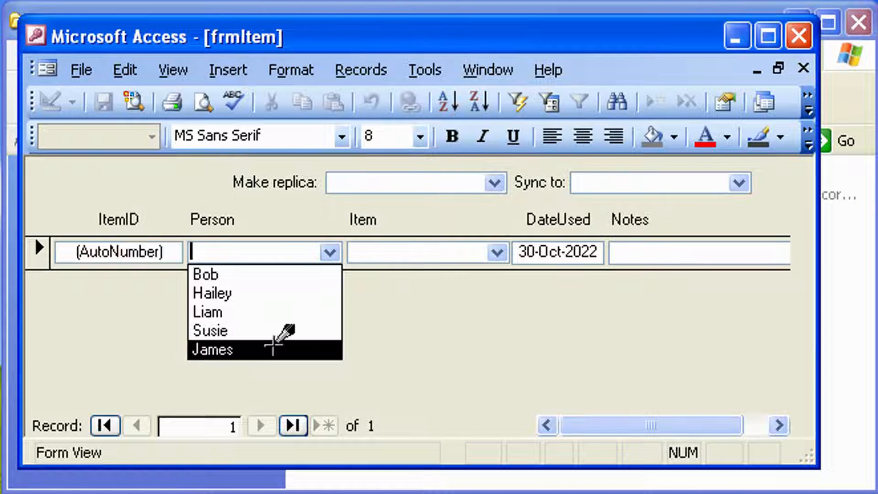
Add records Bob–Jeep, Susie–Zipline Harness and Liam–Jeep with the note 'this was great'
click(204, 274)
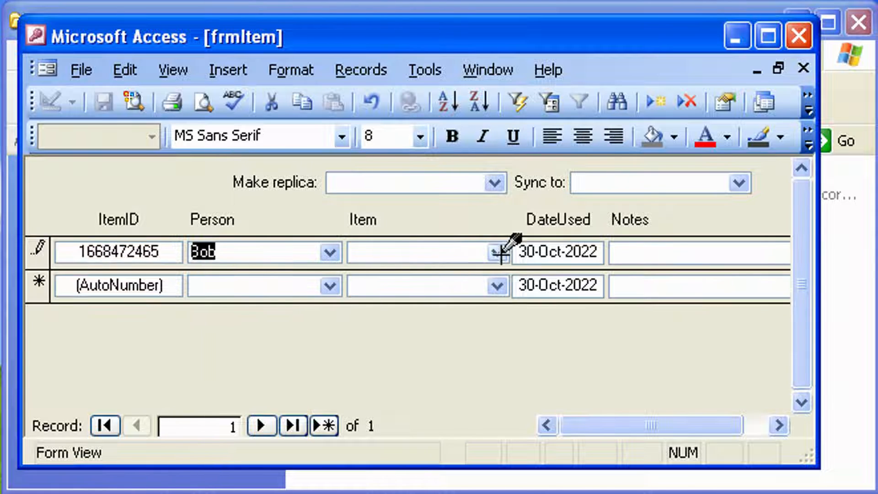
click(426, 251)
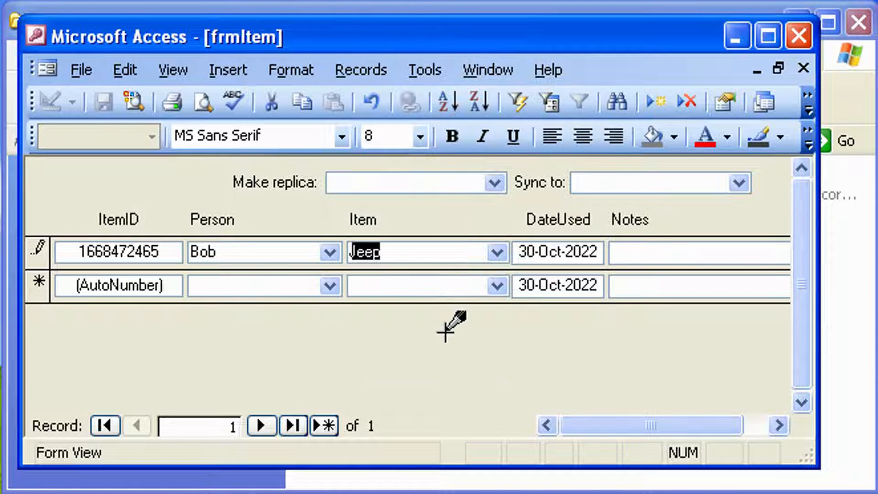
click(331, 286)
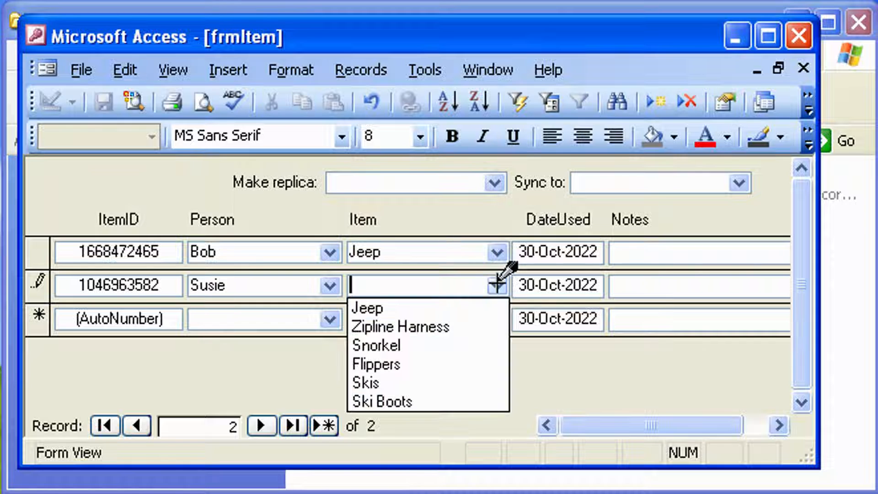
click(400, 327)
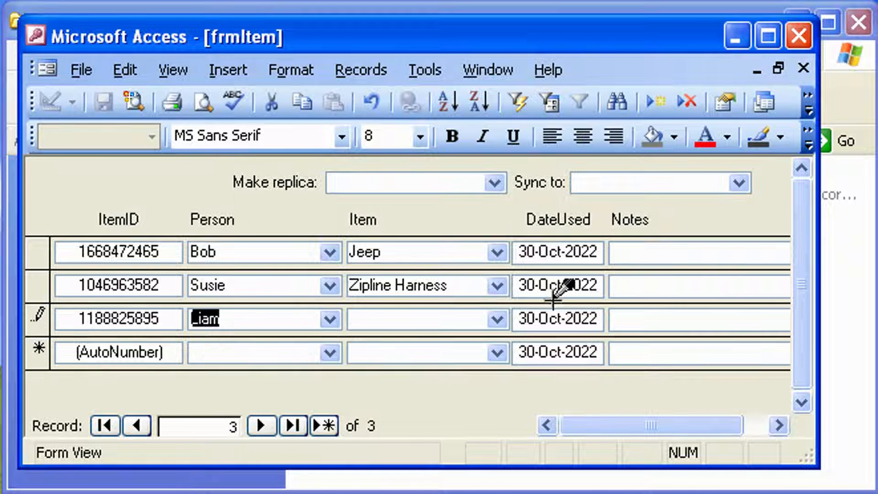
click(417, 320)
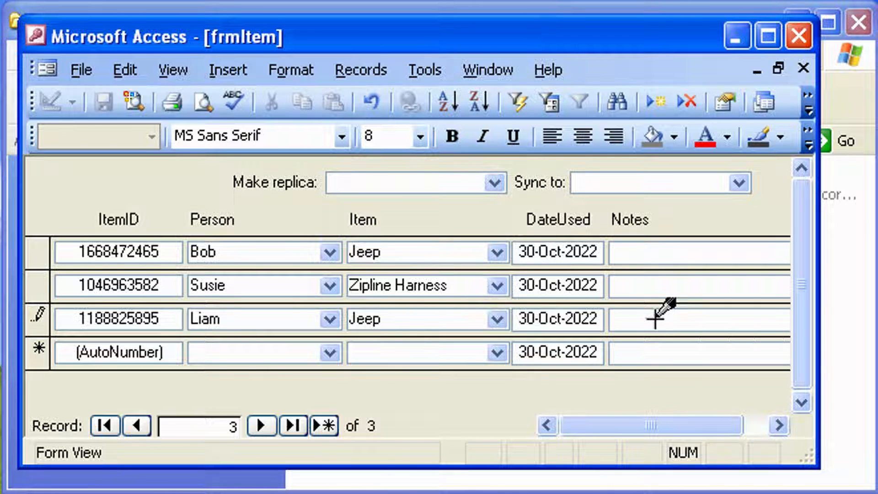
text(this was great)
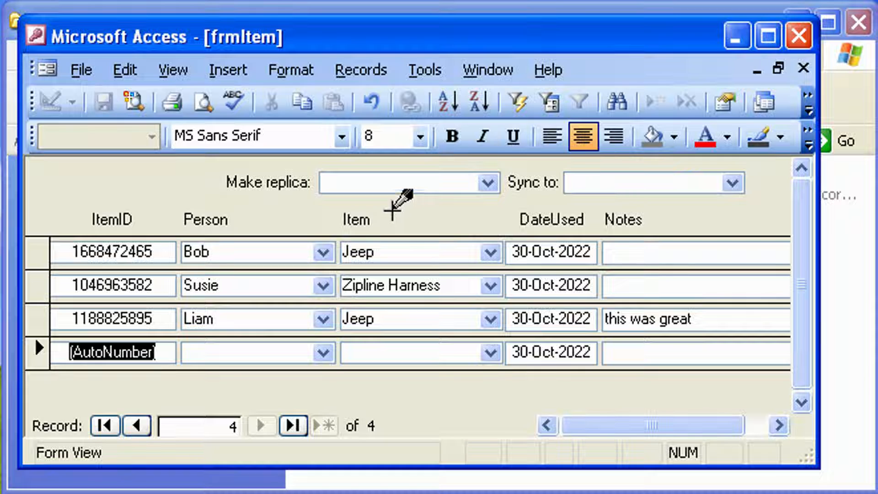
mouse_move(501, 211)
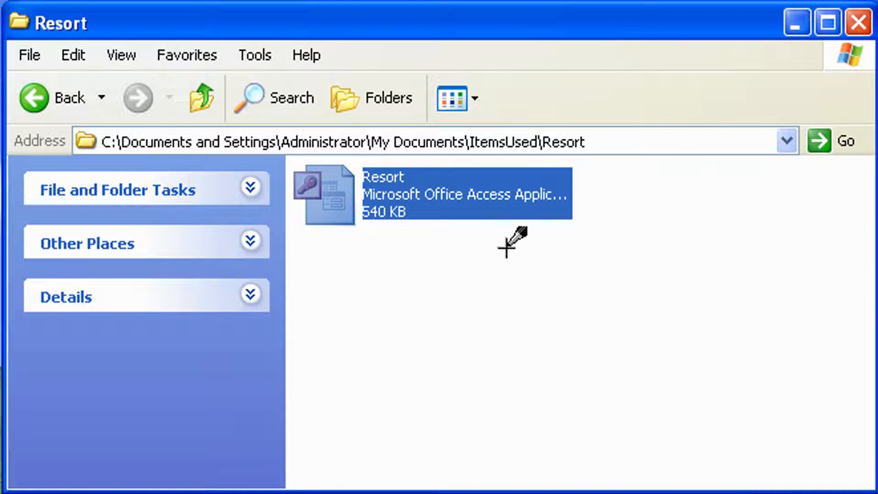
Return to ItemsUsed, enter the Boat folder and launch the Boat replica database
click(54, 98)
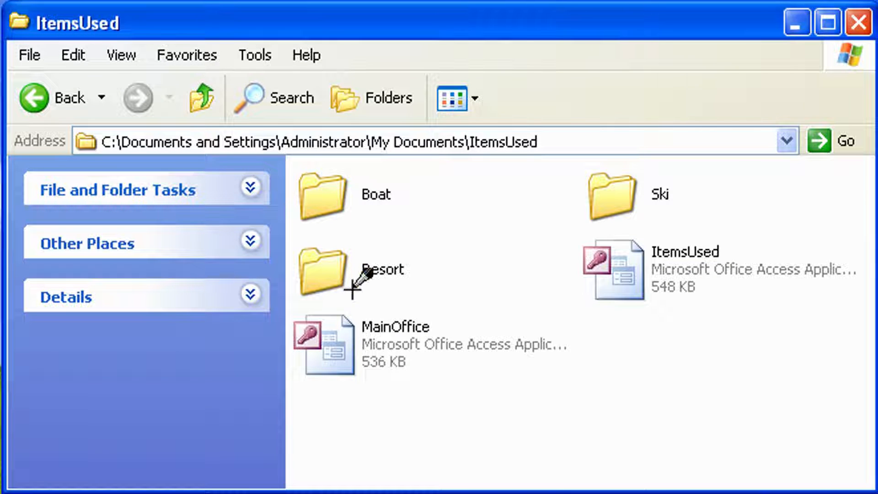
double_click(322, 194)
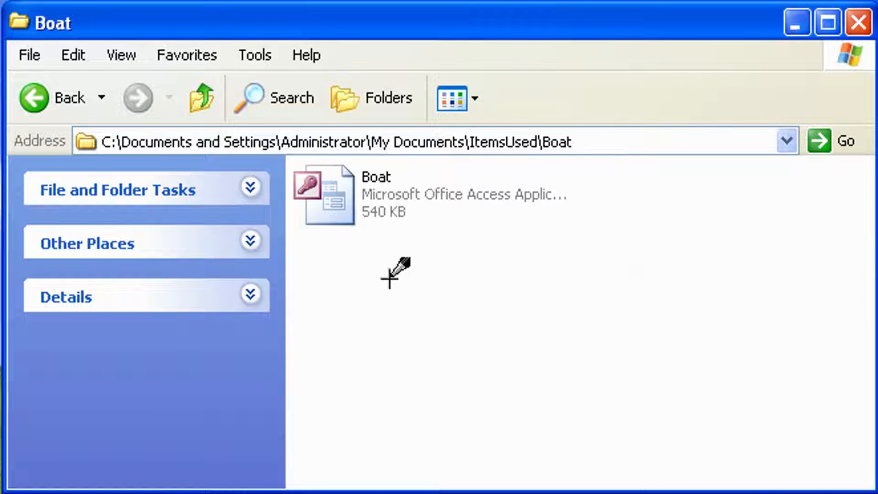
mouse_move(326, 190)
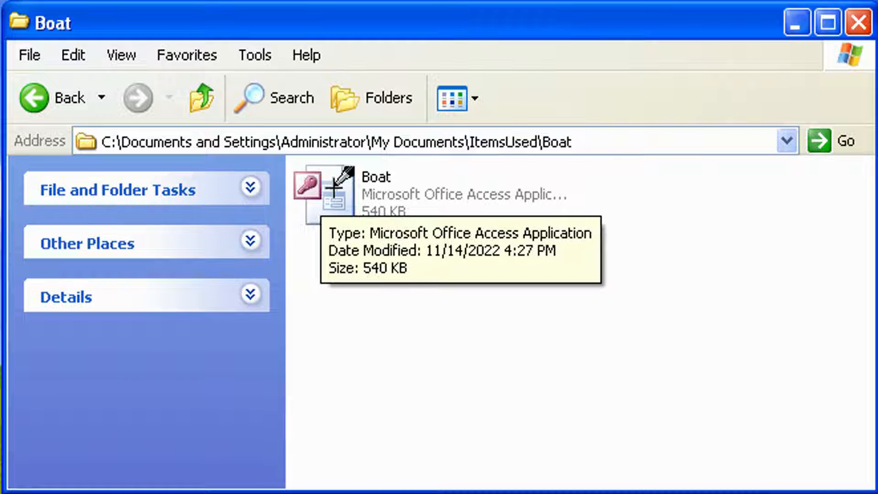
double_click(307, 193)
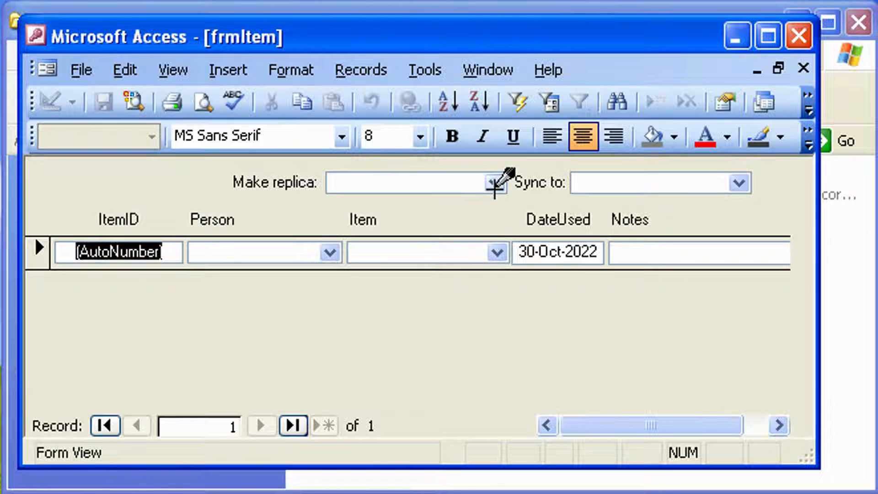
Sync the Boat replica with Resort and reopen frmItem to show Susie, Liam and Bob
click(738, 183)
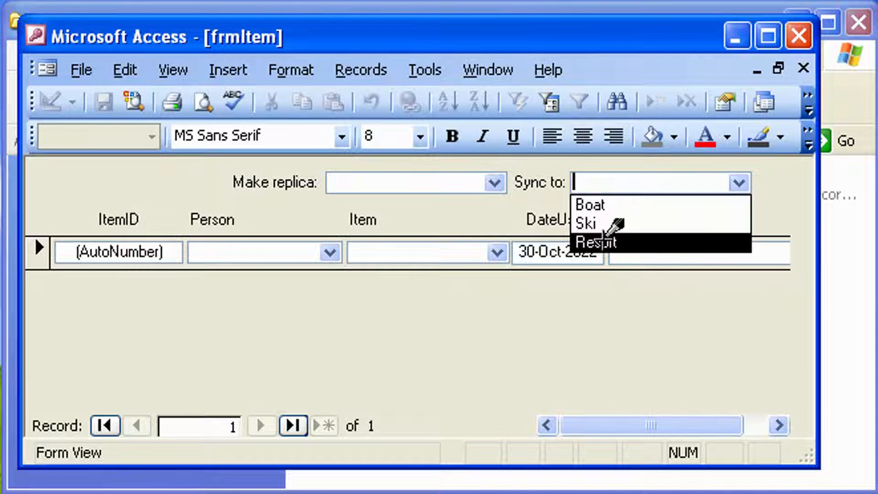
click(596, 241)
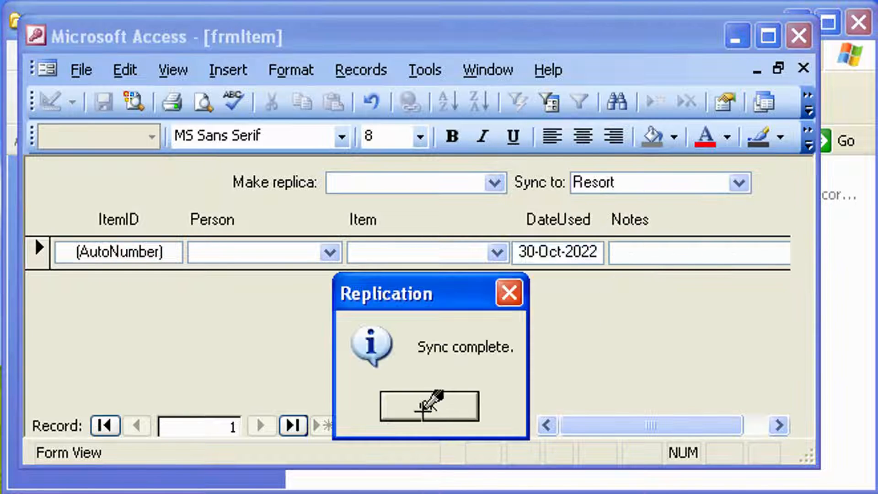
click(427, 406)
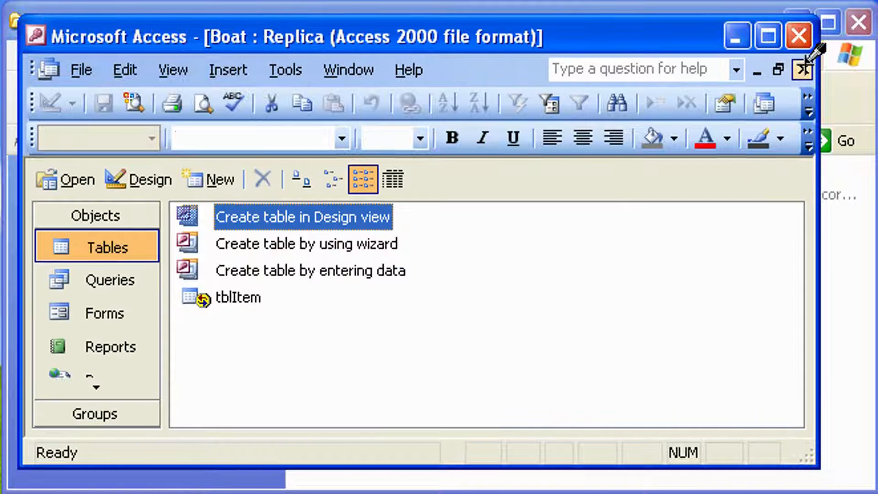
click(96, 278)
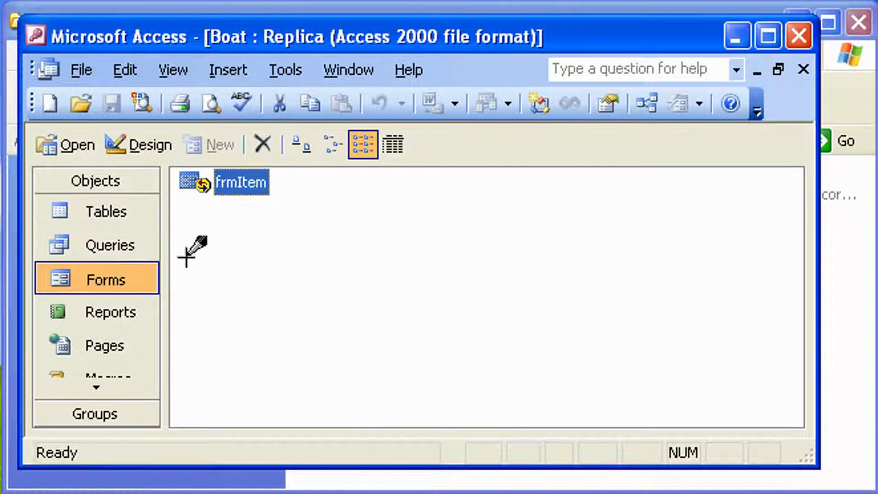
double_click(240, 182)
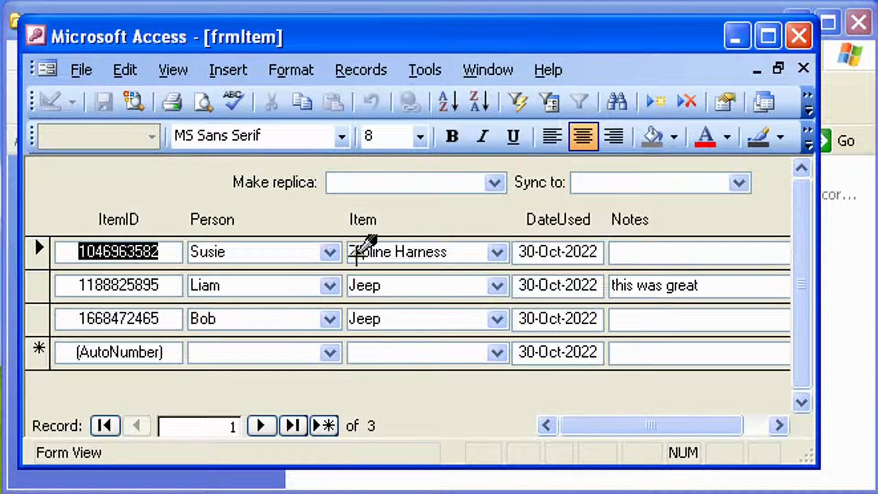
mouse_move(419, 322)
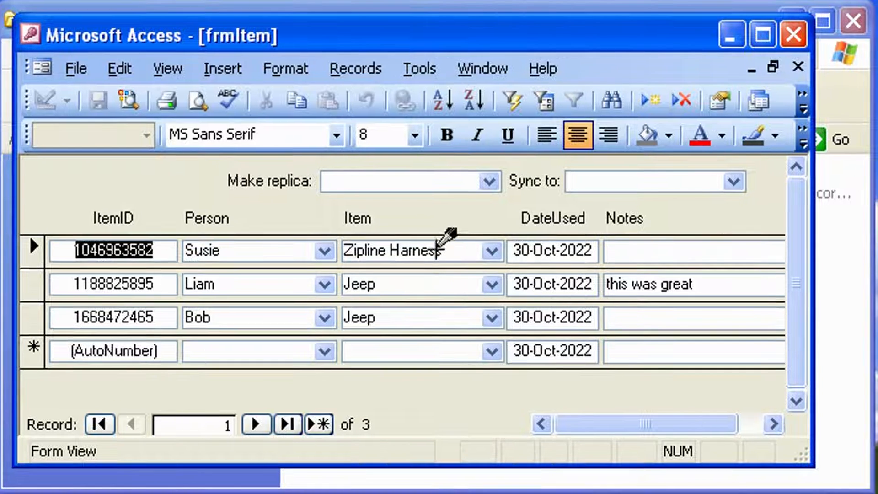
mouse_move(381, 285)
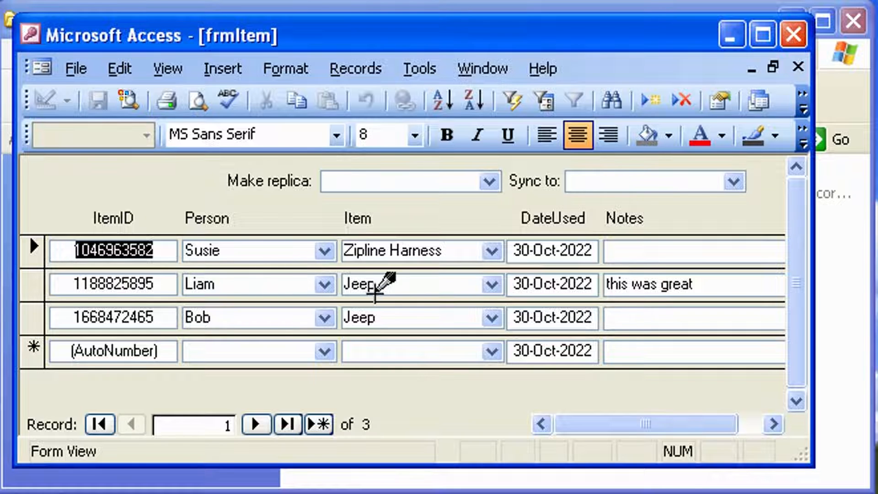
Add a Hailey record using Snorkel and a Susie record with its item
click(324, 352)
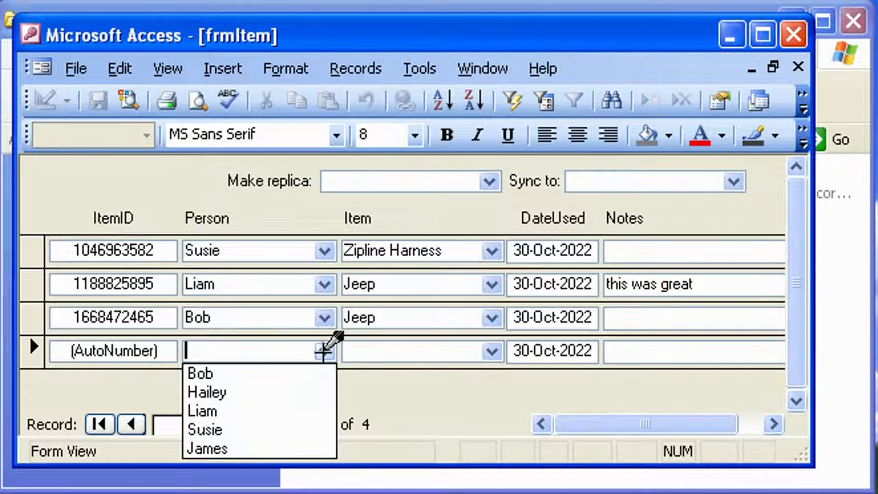
click(206, 392)
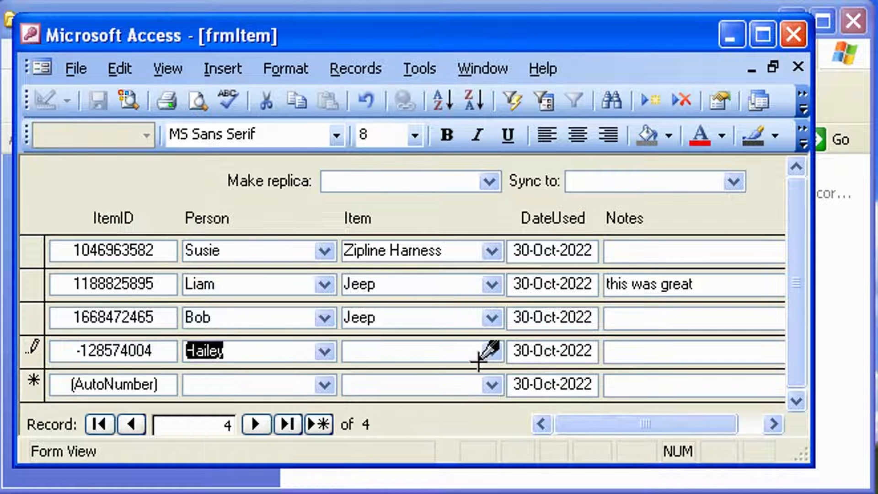
click(488, 350)
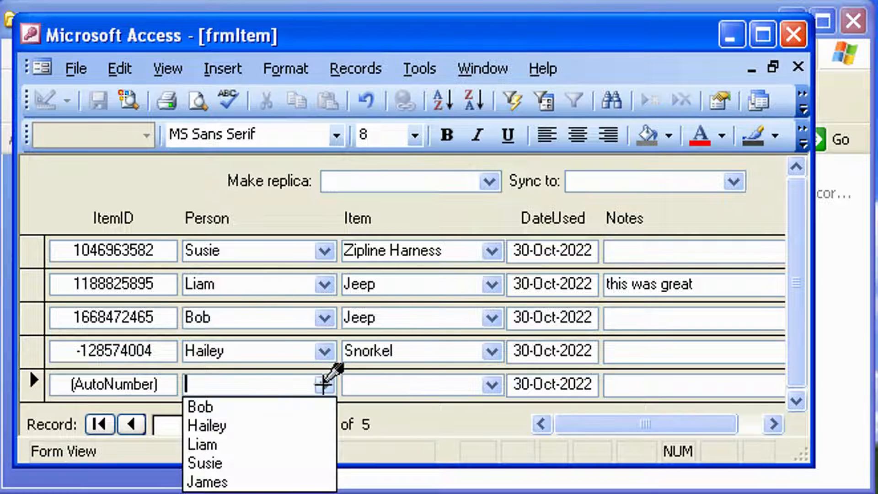
click(205, 463)
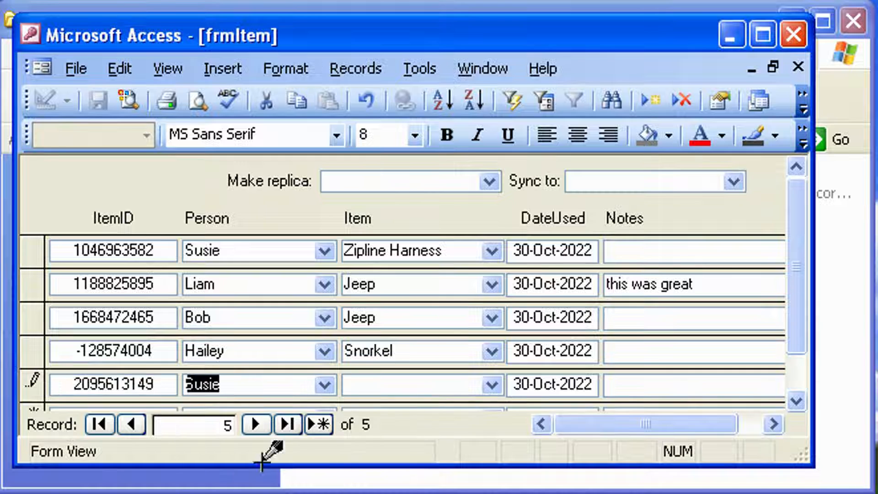
click(489, 385)
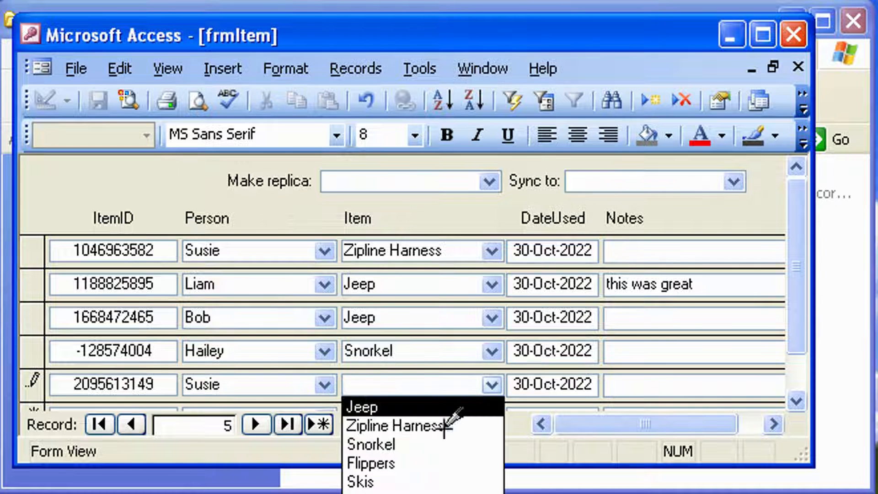
click(370, 463)
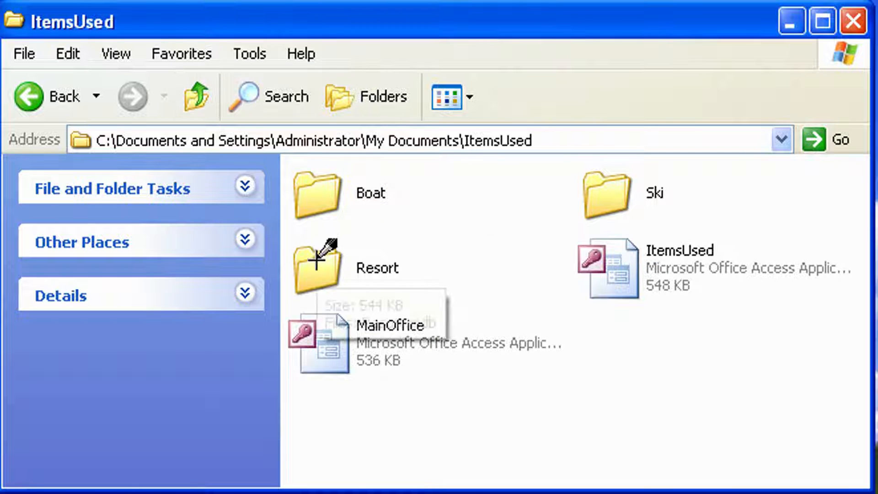
Add a new James record with an item to another replica's item form
double_click(325, 336)
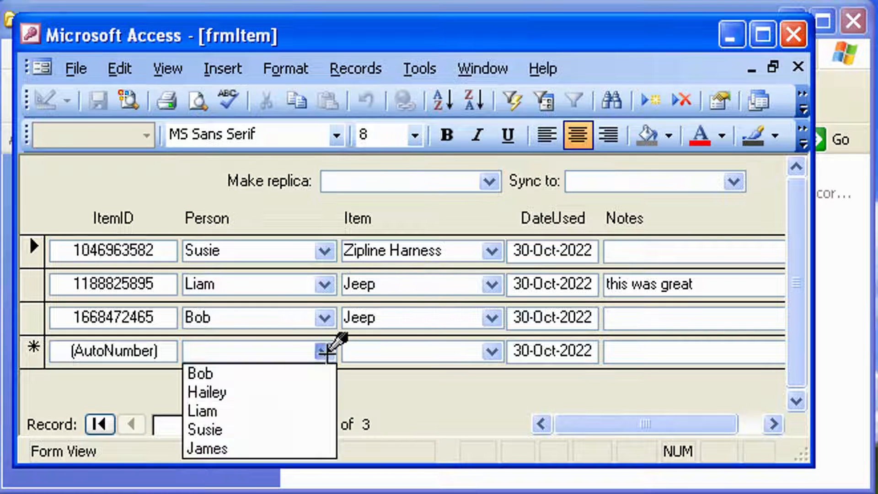
click(208, 449)
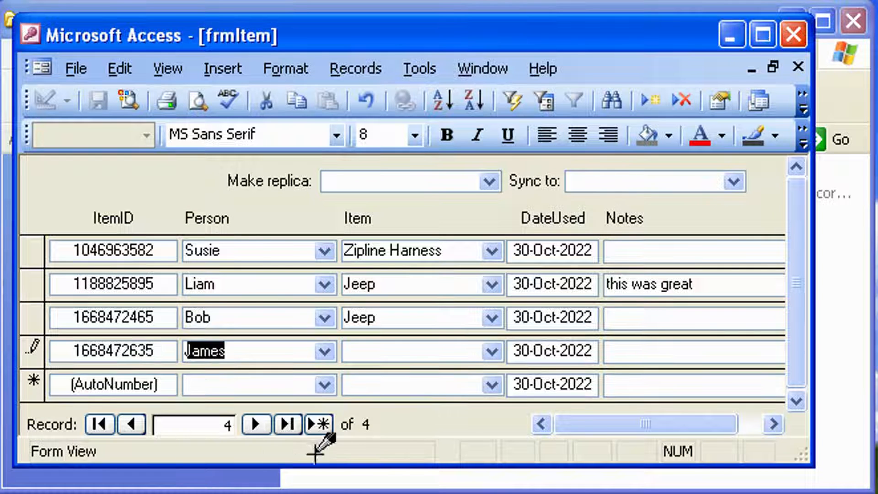
click(490, 351)
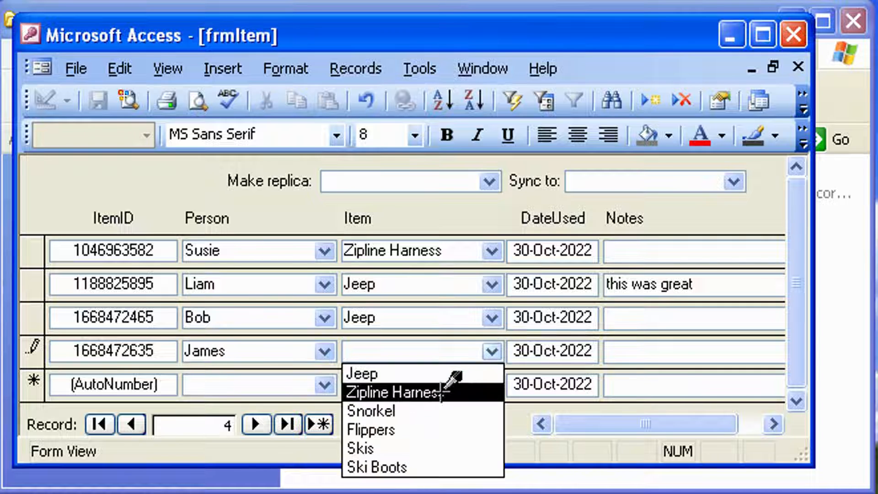
click(410, 392)
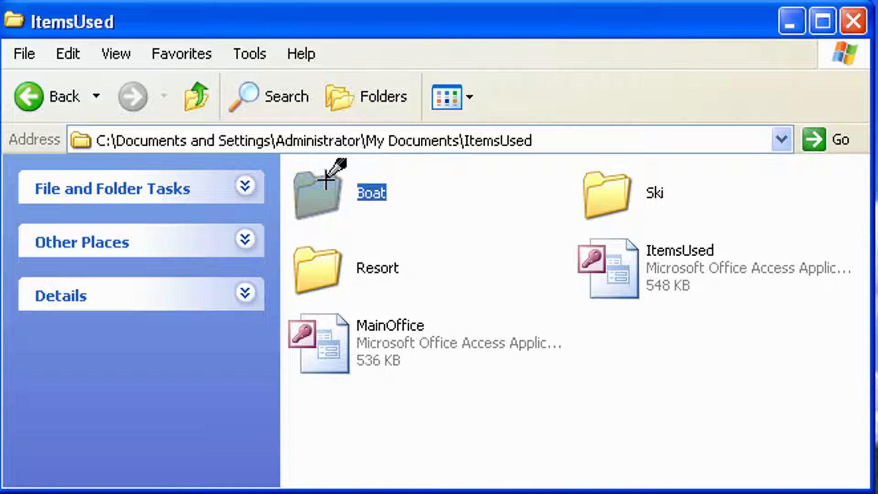
mouse_move(404, 185)
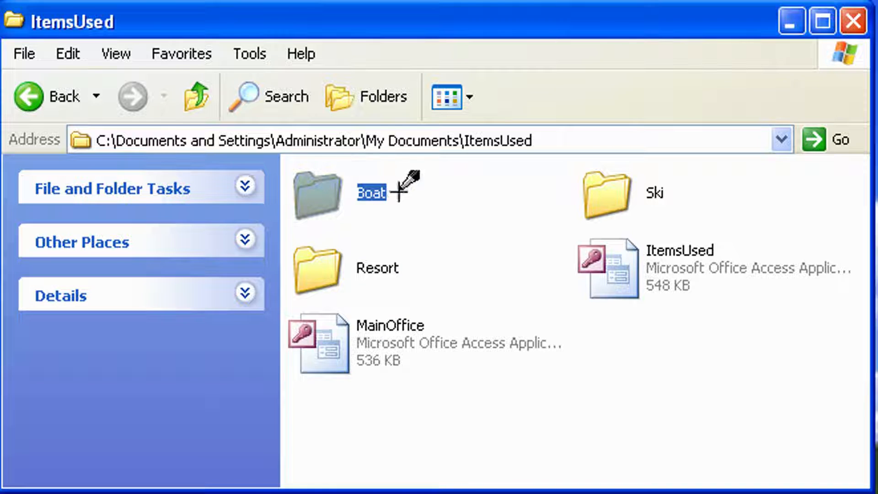
mouse_move(608, 193)
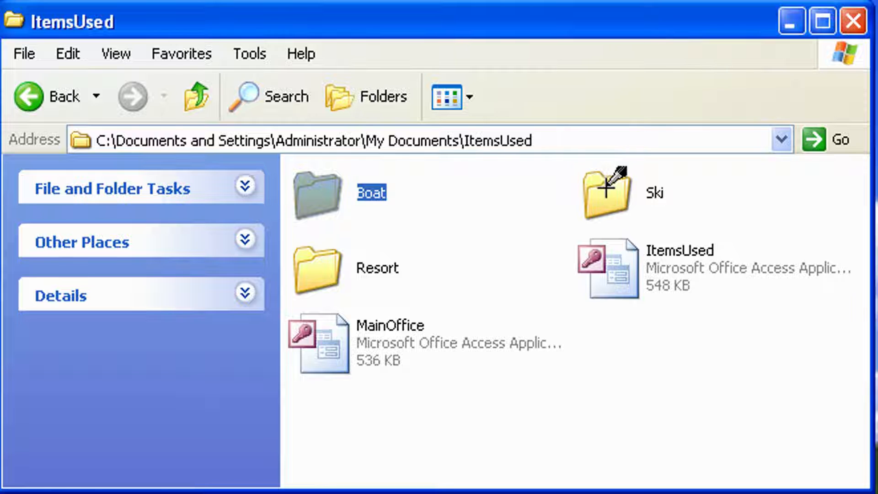
mouse_move(608, 193)
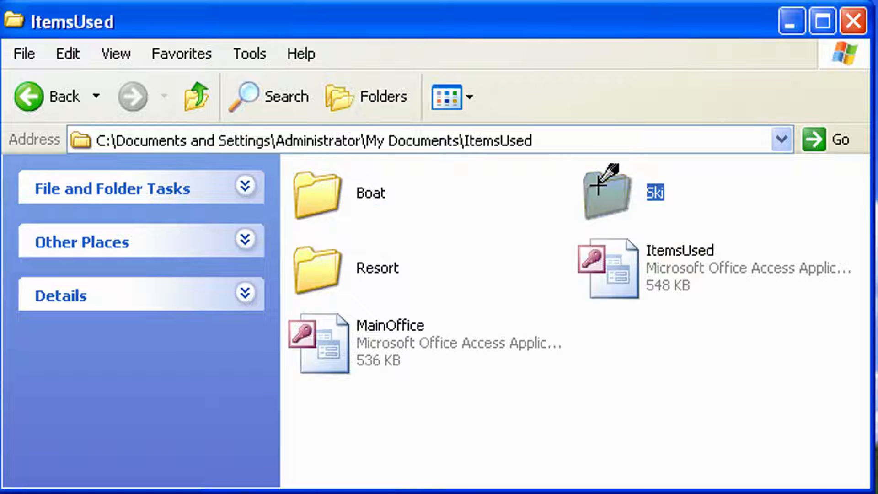
Go into the Ski folder and launch the Ski replica database
double_click(605, 191)
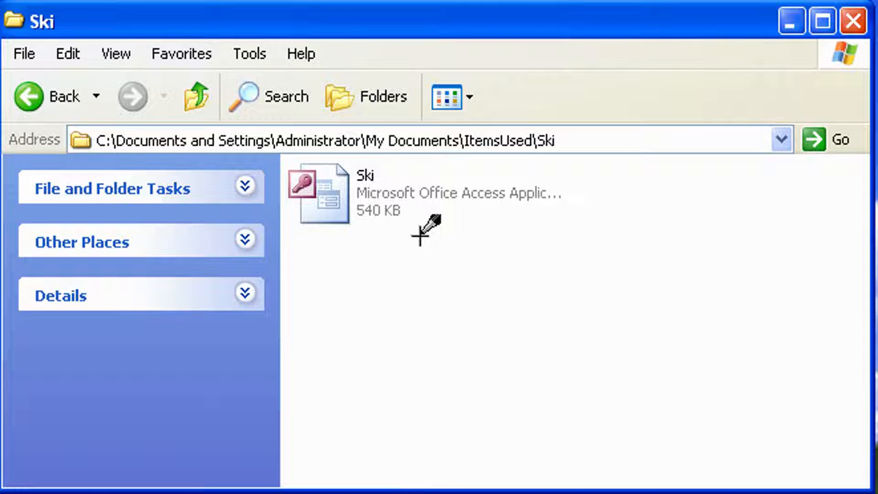
click(319, 193)
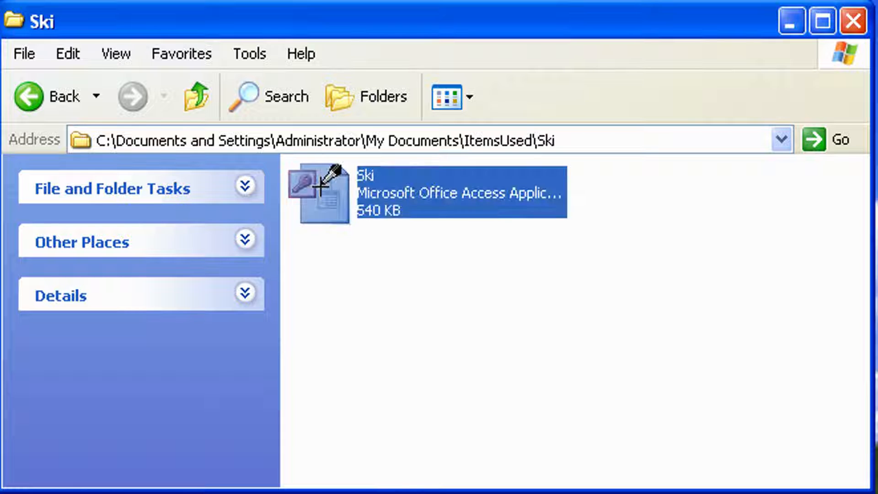
double_click(319, 193)
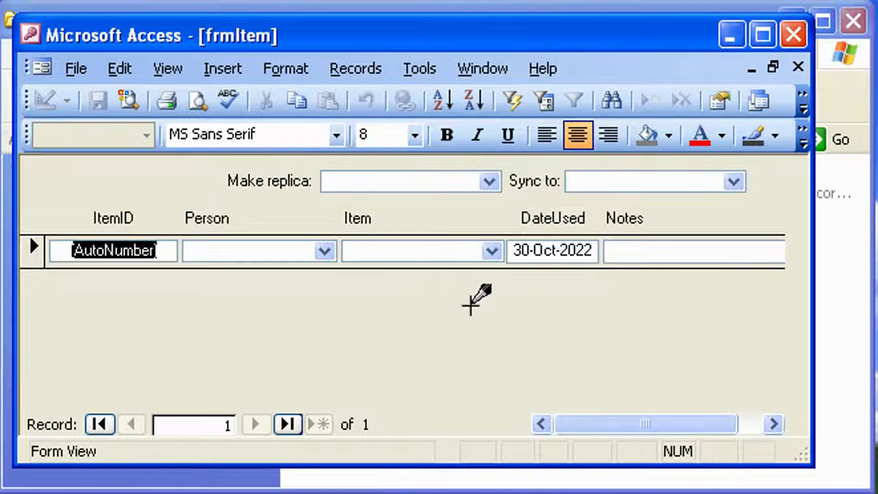
mouse_move(331, 259)
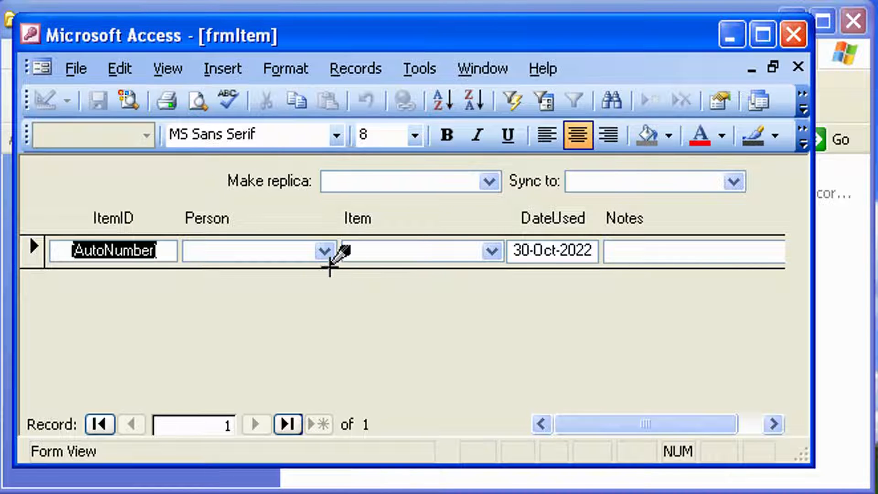
Sync the Ski replica with Boat so frmItem lists five records, Snorkel to Flippers
click(323, 251)
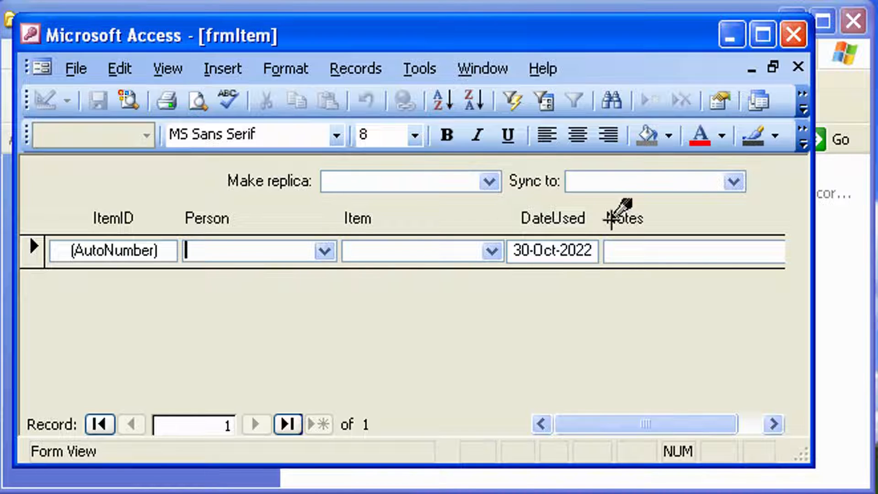
click(734, 181)
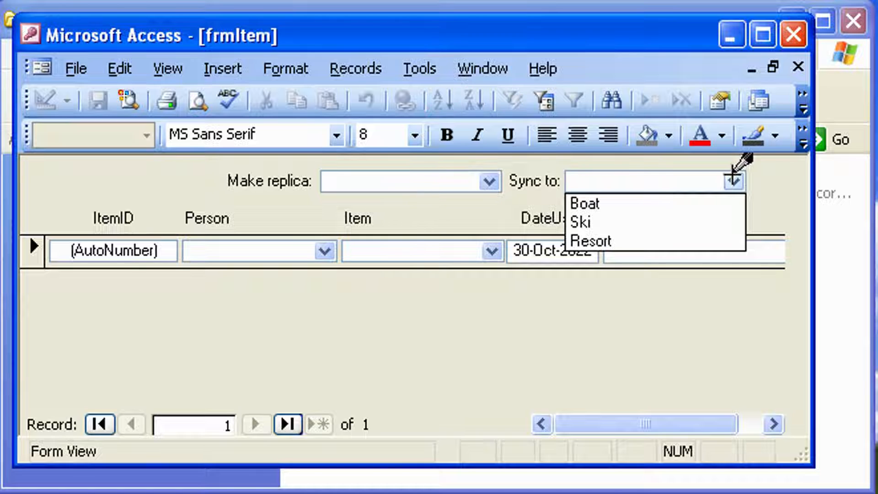
mouse_move(712, 174)
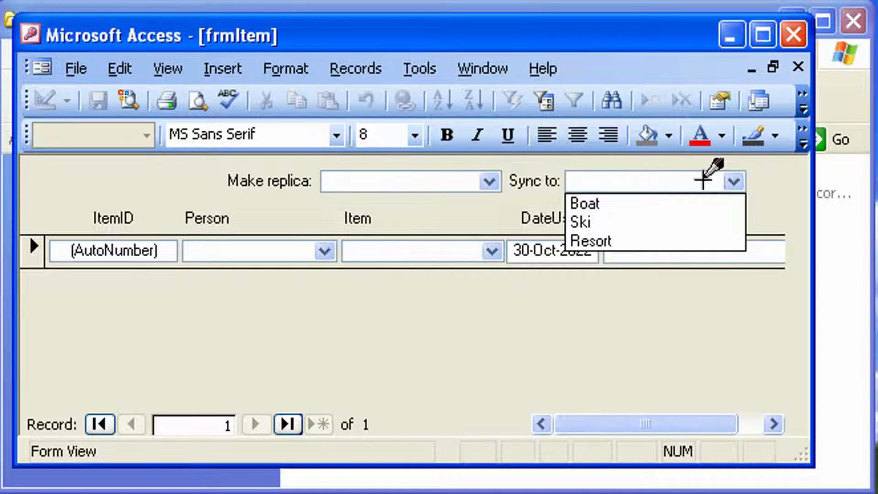
click(584, 203)
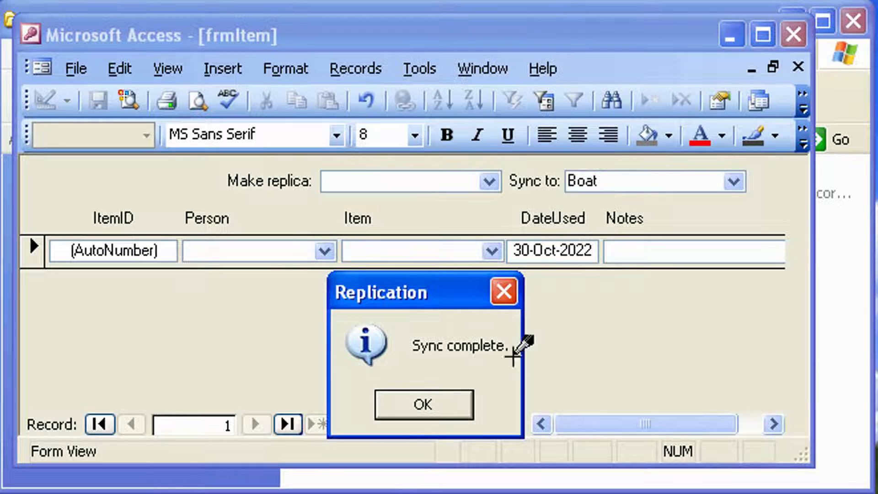
click(422, 404)
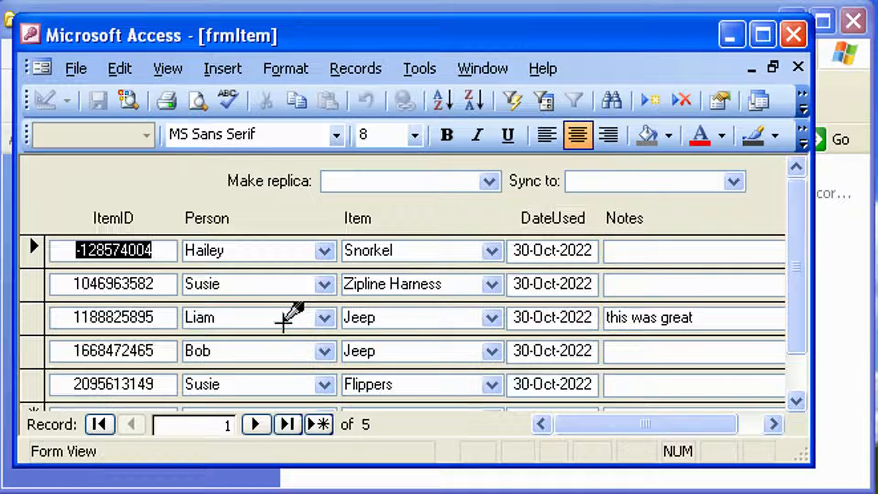
mouse_move(398, 280)
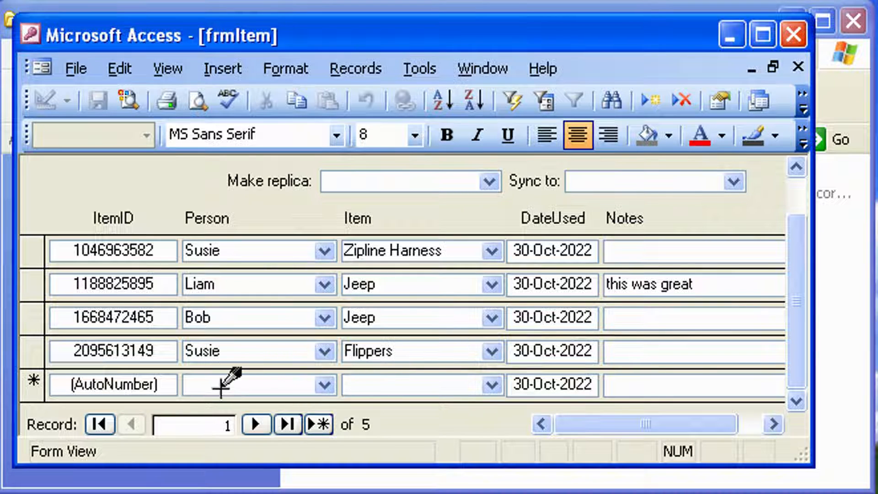
mouse_move(322, 386)
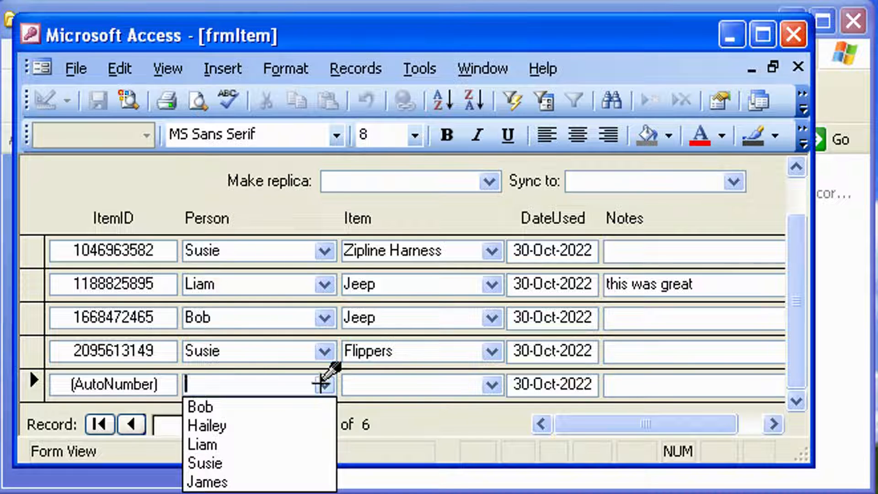
Add Hailey–Skis, Bob–Skis and Liam–Ski Boots records, with the note 'light' on Ski Boots
click(207, 426)
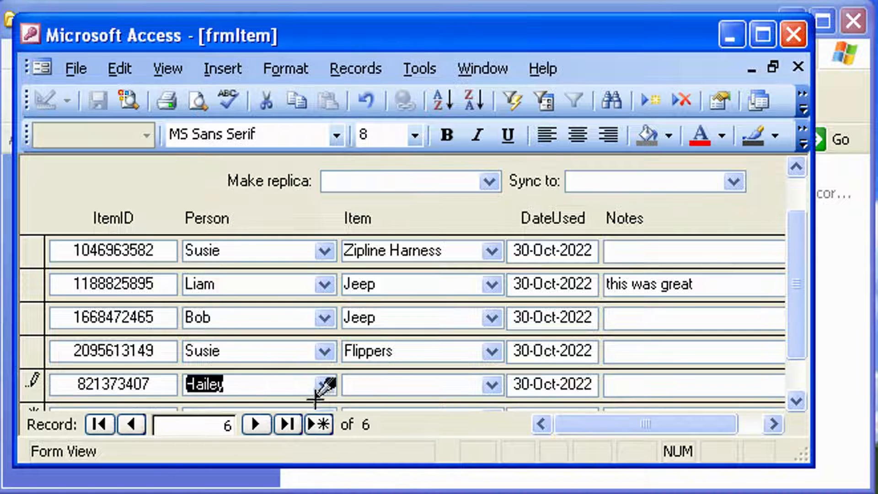
click(489, 385)
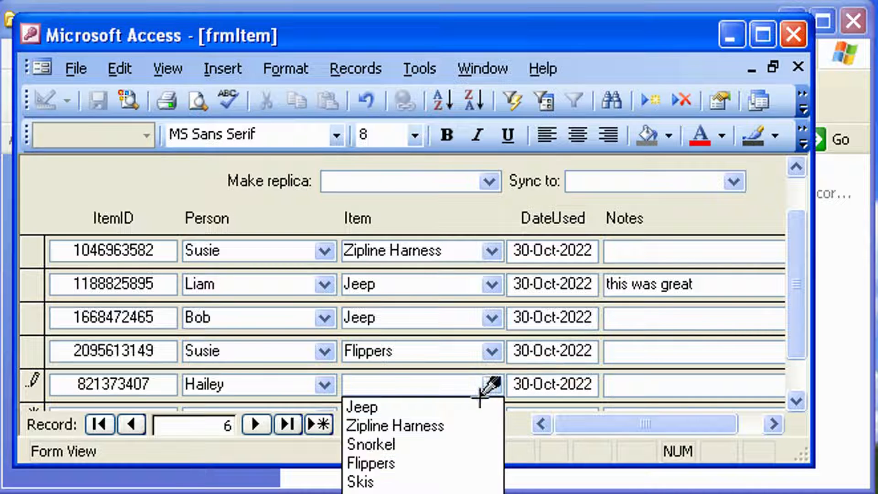
click(360, 483)
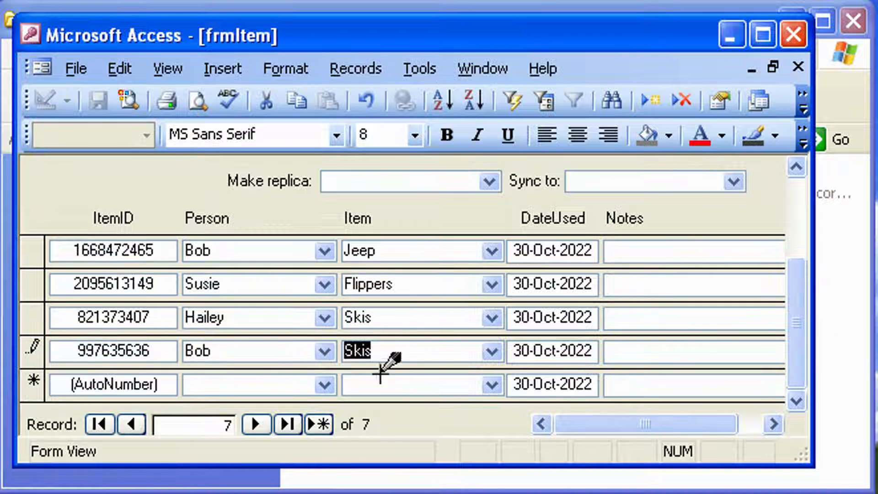
click(323, 385)
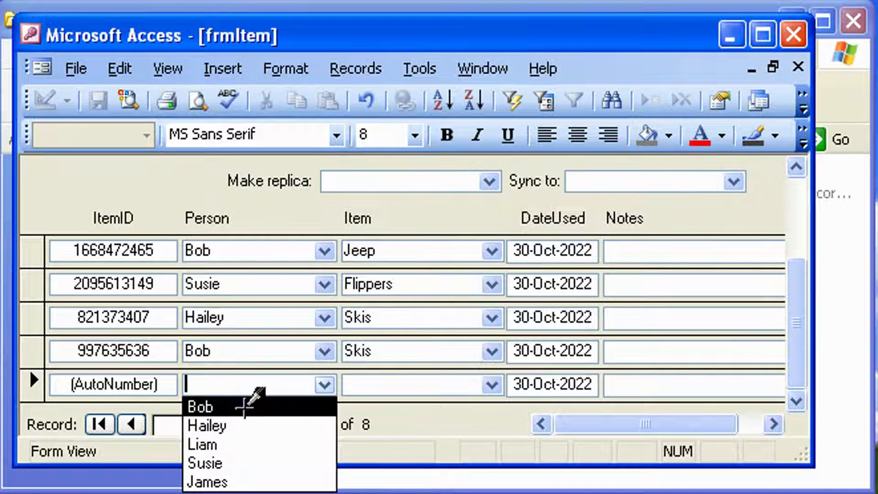
mouse_move(203, 445)
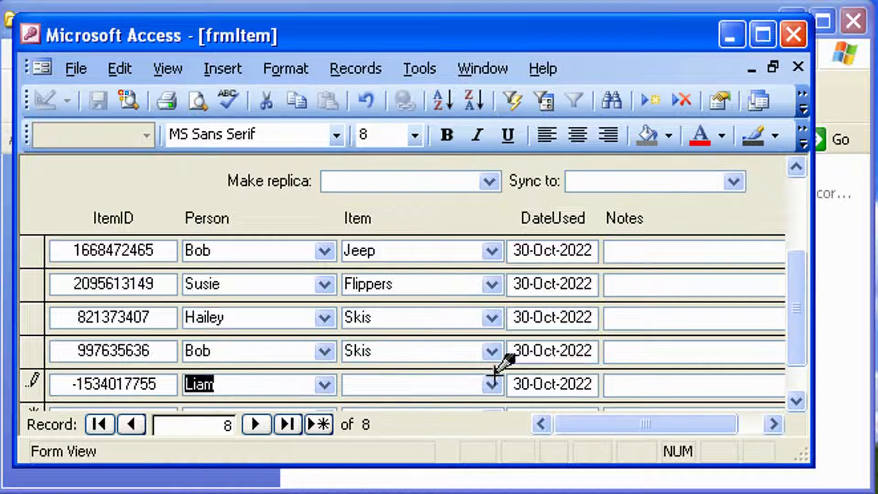
click(489, 385)
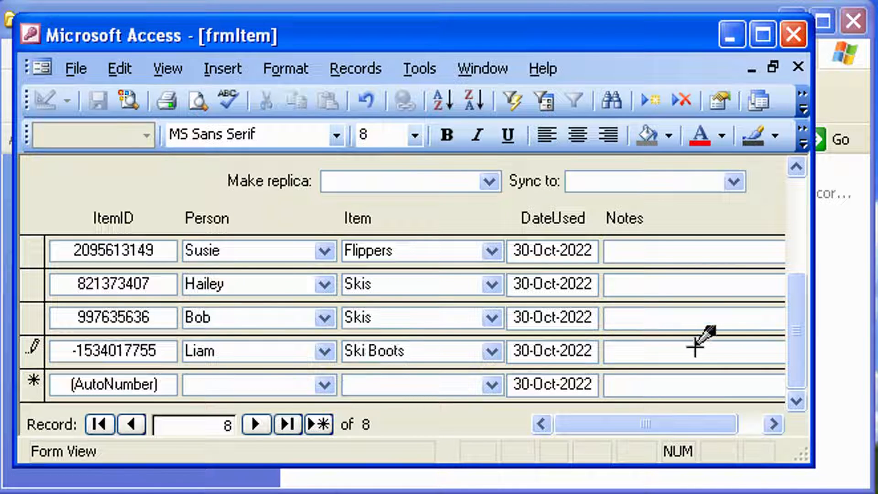
text(light)
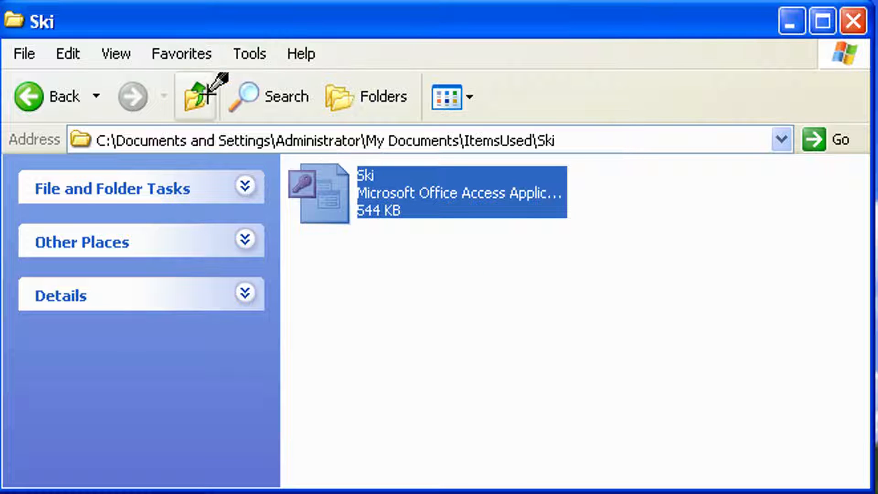
mouse_move(331, 174)
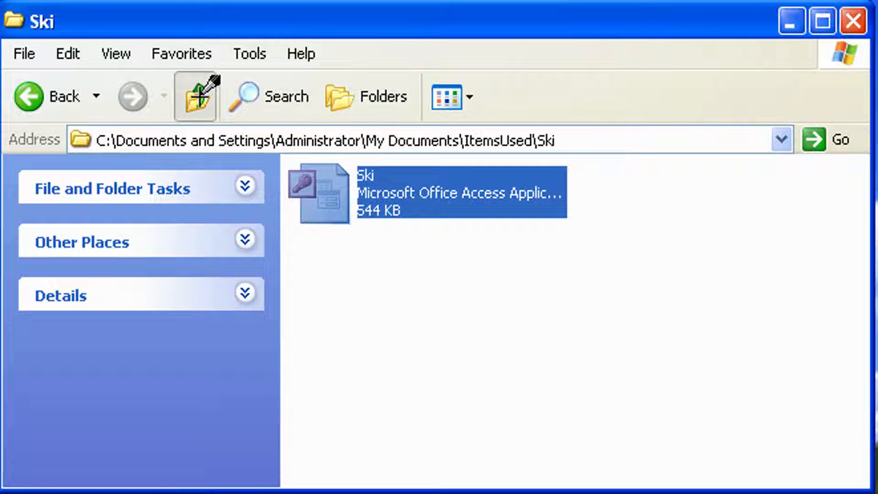
Go up to ItemsUsed, into the Boat folder, and launch Boat.mdb
click(195, 96)
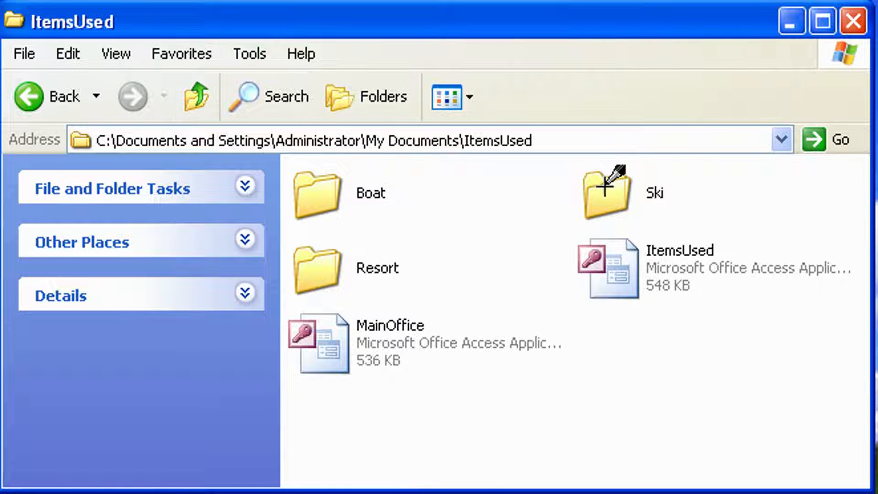
mouse_move(319, 193)
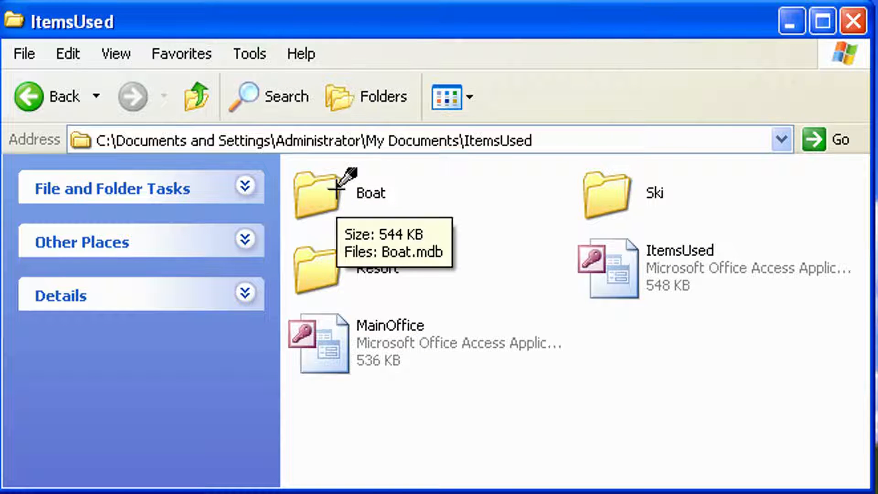
double_click(318, 191)
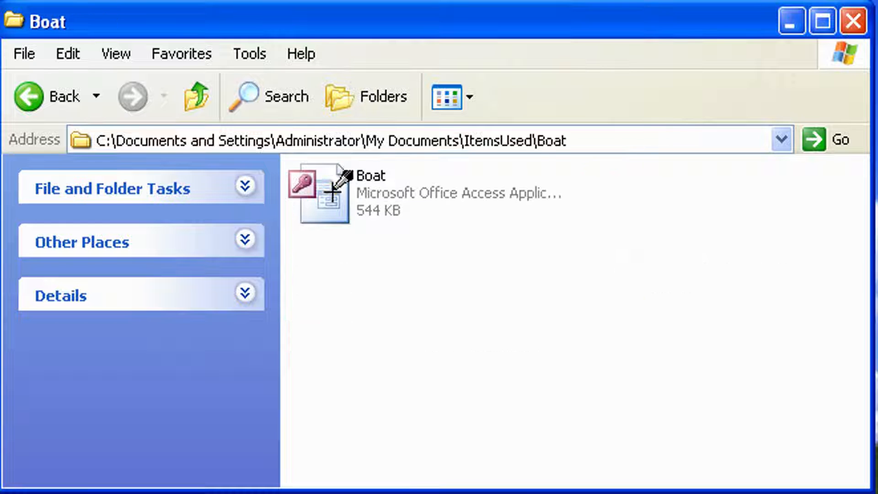
double_click(319, 193)
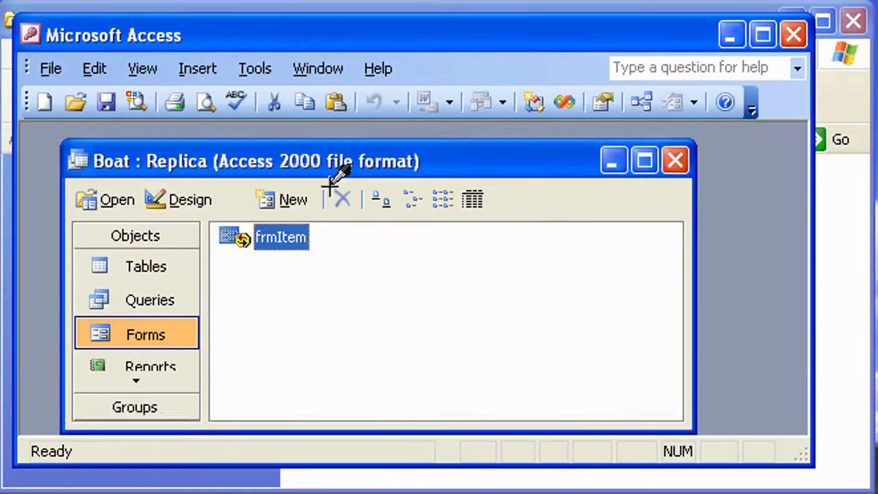
Sync the Boat replica with Ski in frmItem and reopen it to show eight records
double_click(280, 236)
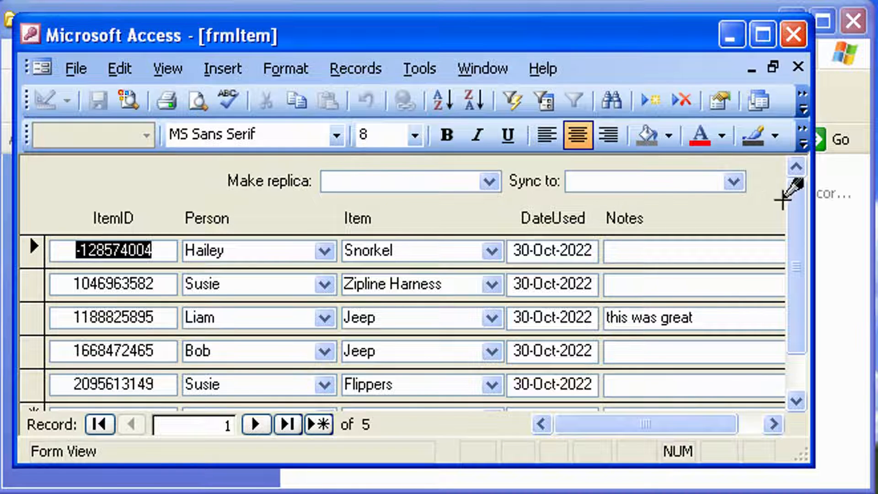
mouse_move(779, 173)
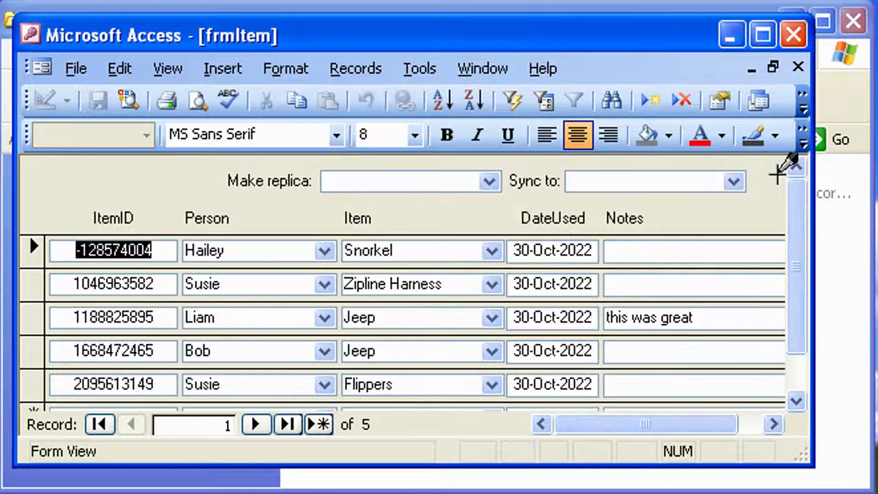
click(733, 181)
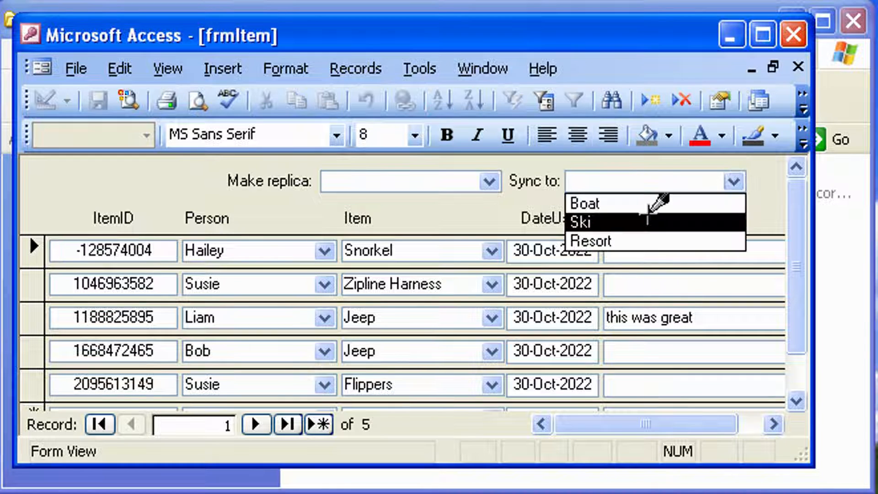
click(583, 222)
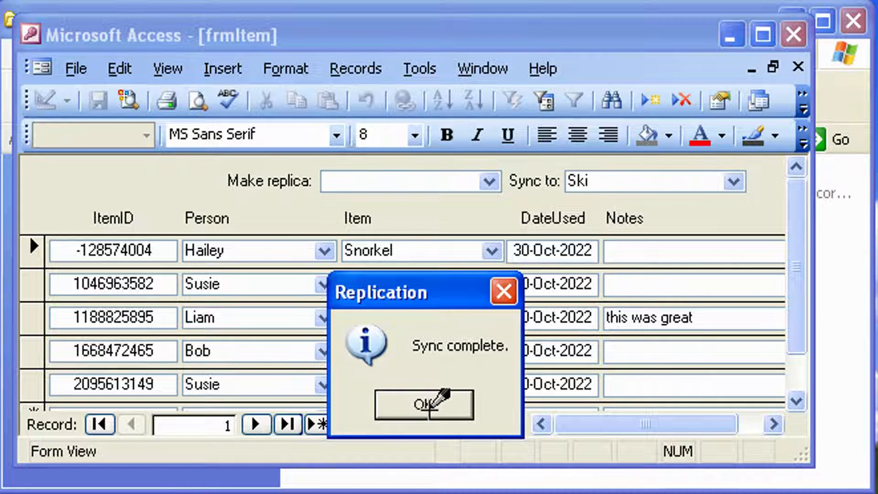
click(423, 404)
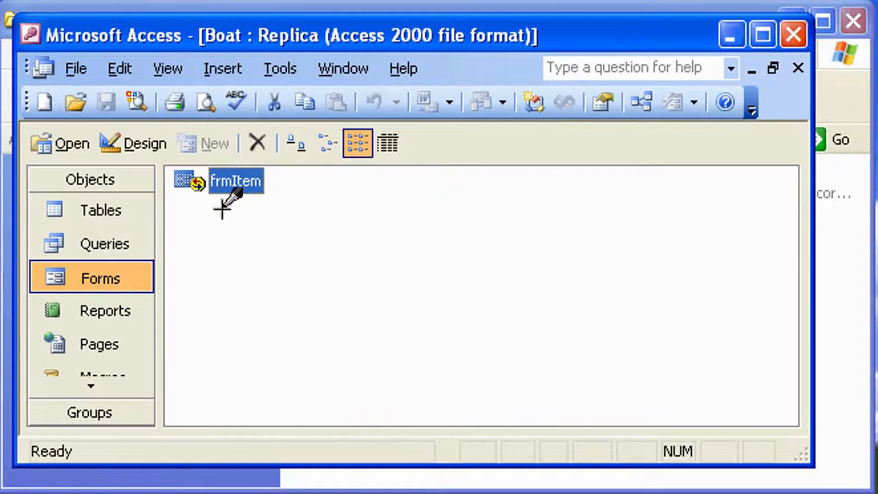
double_click(237, 182)
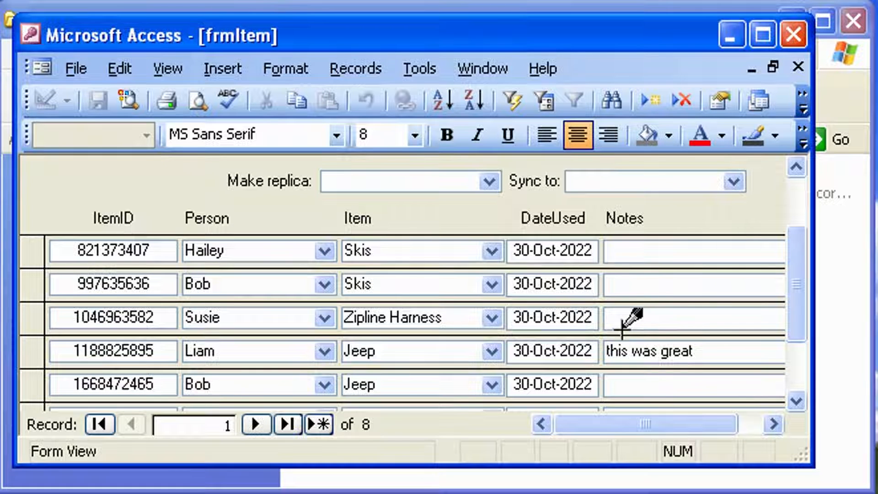
Add a Susie record with her item, bringing Boat's frmItem to nine records
scroll(up, 3)
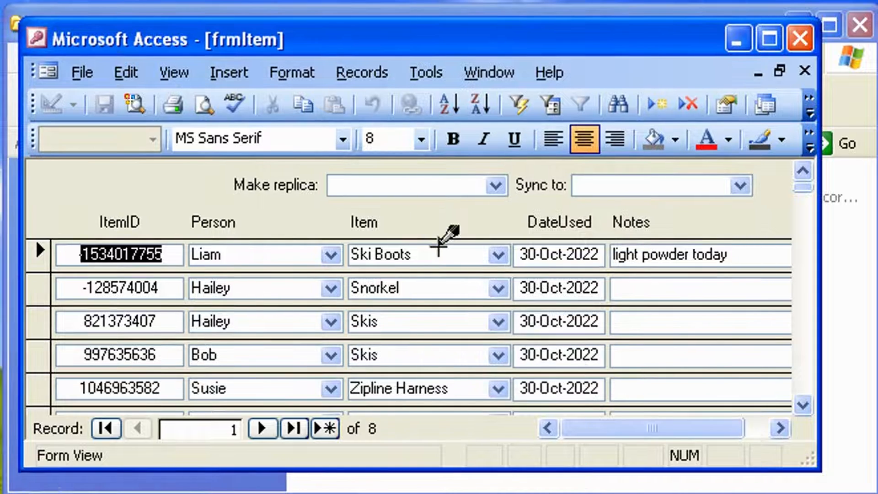
mouse_move(541, 240)
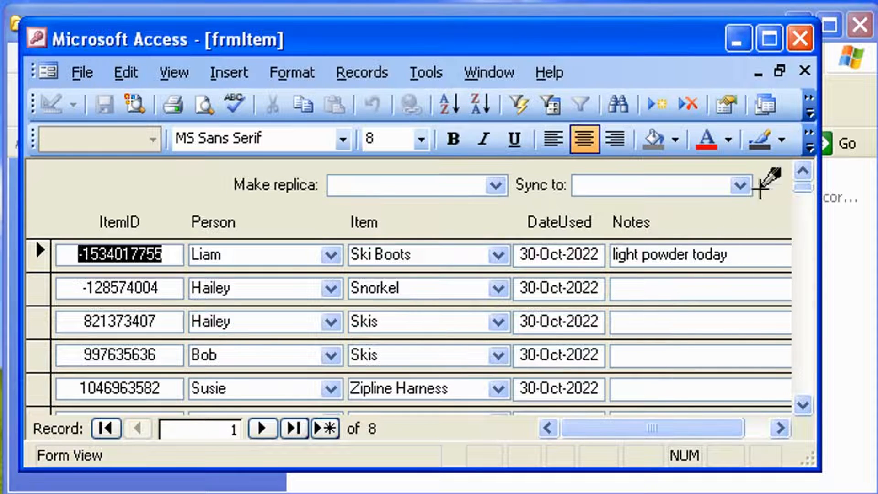
mouse_move(804, 404)
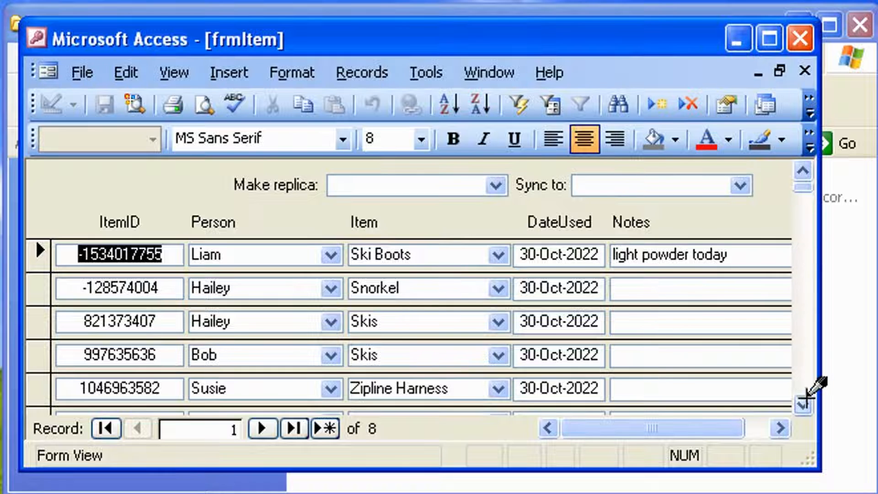
scroll(down, 3)
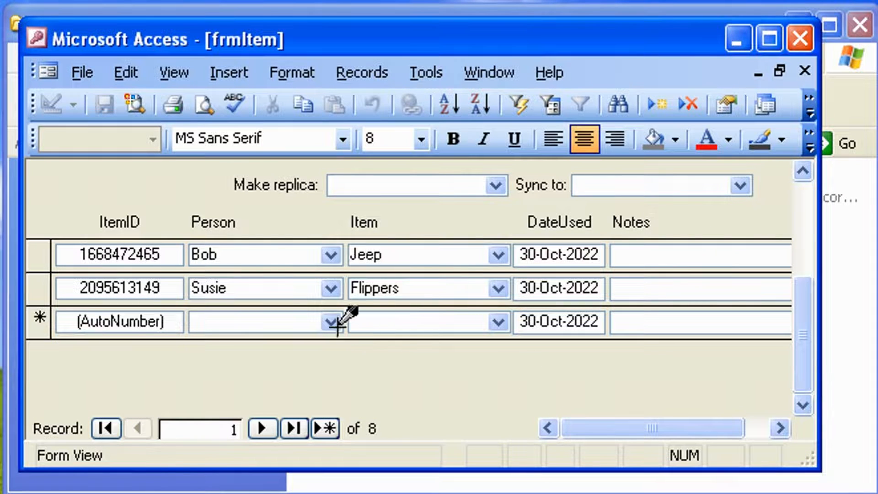
click(329, 321)
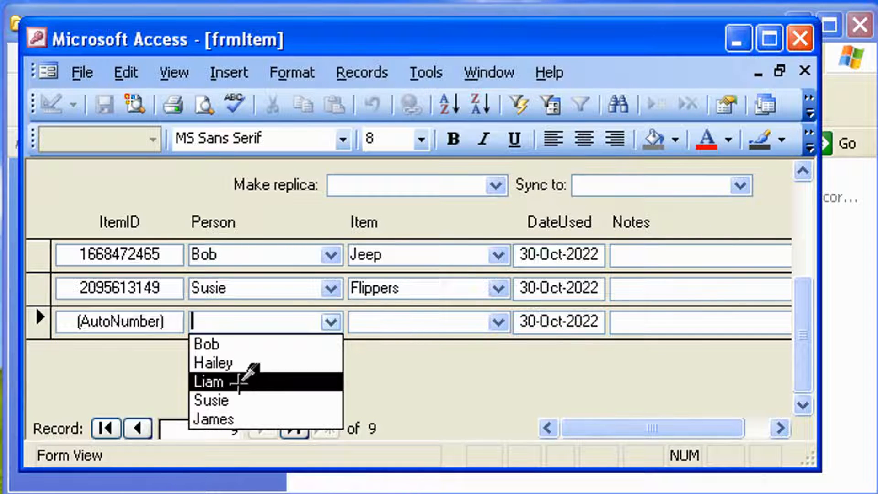
mouse_move(224, 401)
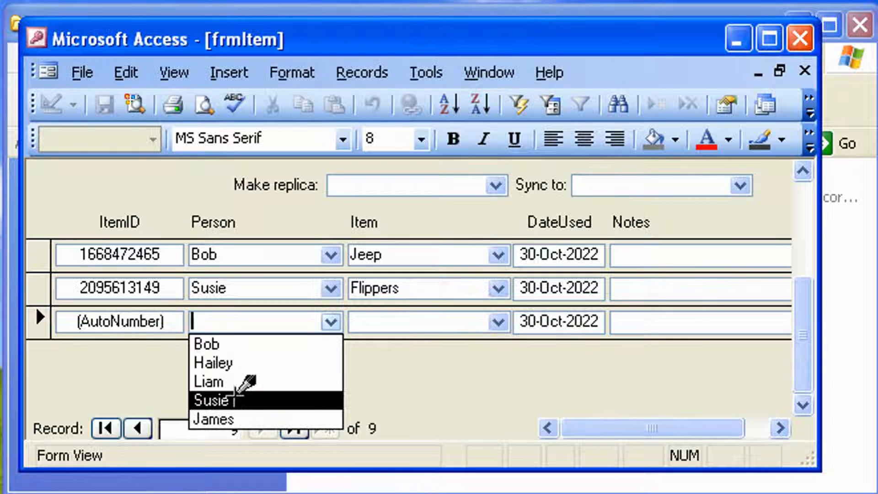
click(211, 400)
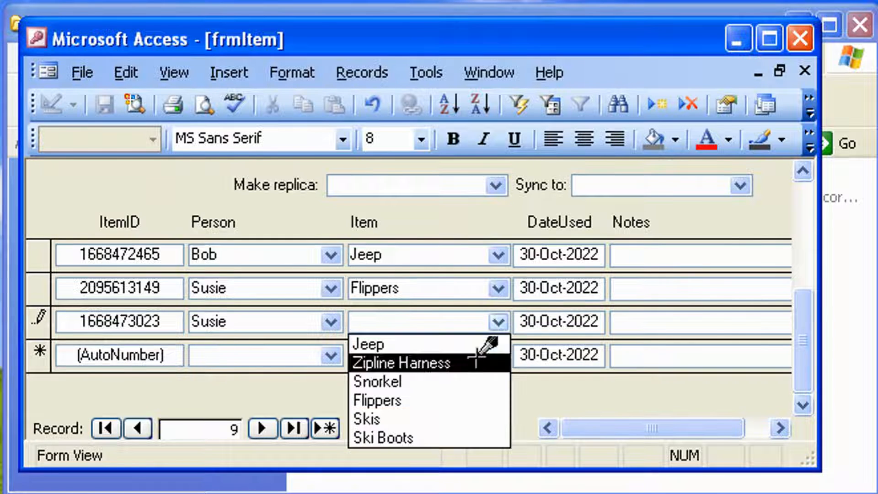
click(376, 382)
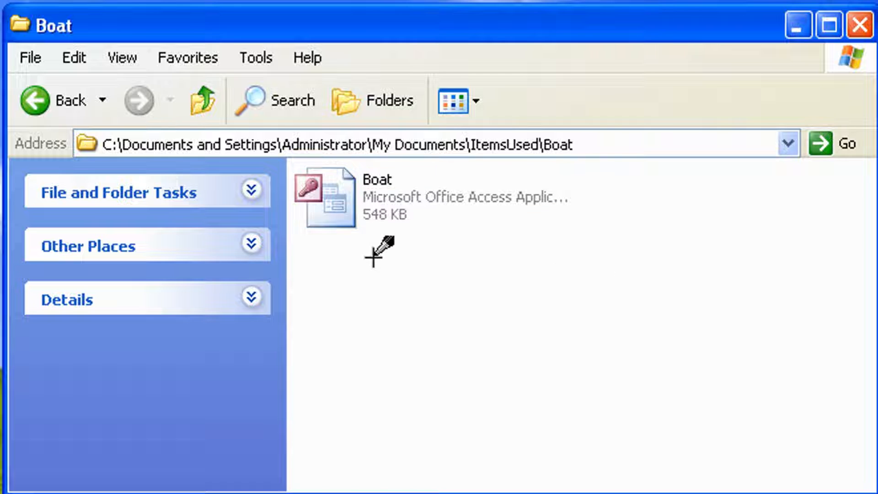
mouse_move(334, 185)
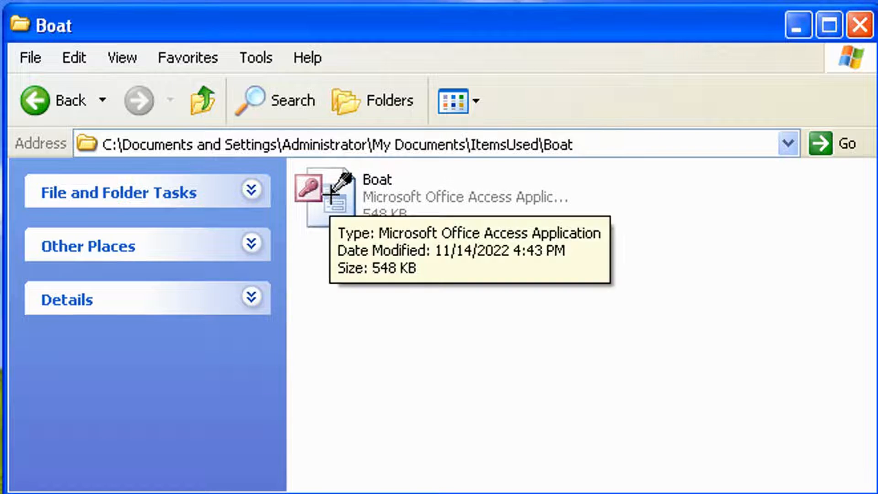
double_click(321, 195)
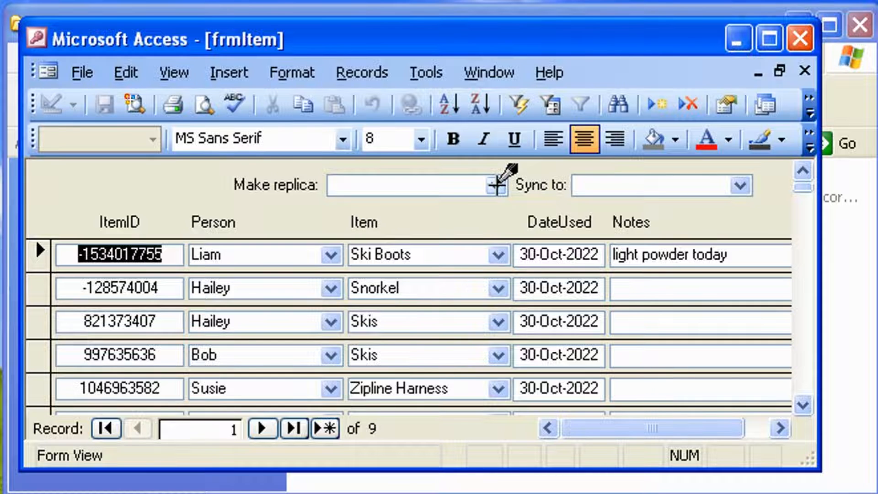
Sync the Boat replica with Resort and acknowledge the sync complete message
click(759, 185)
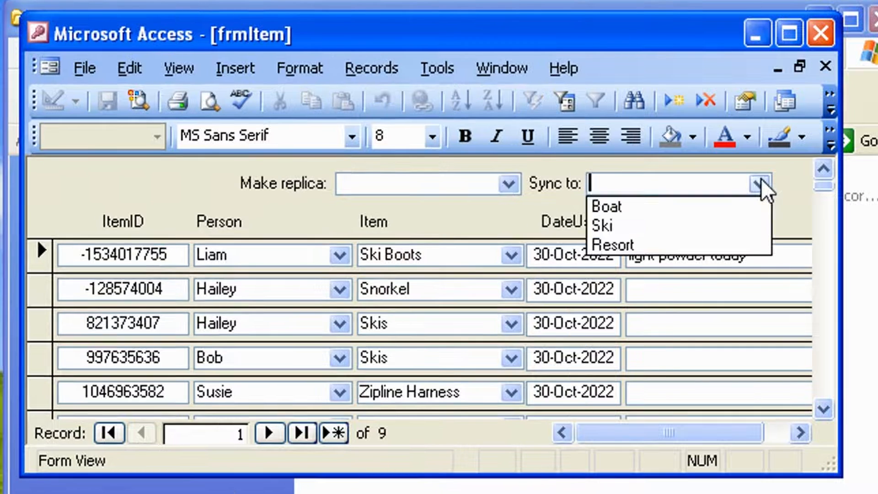
click(614, 246)
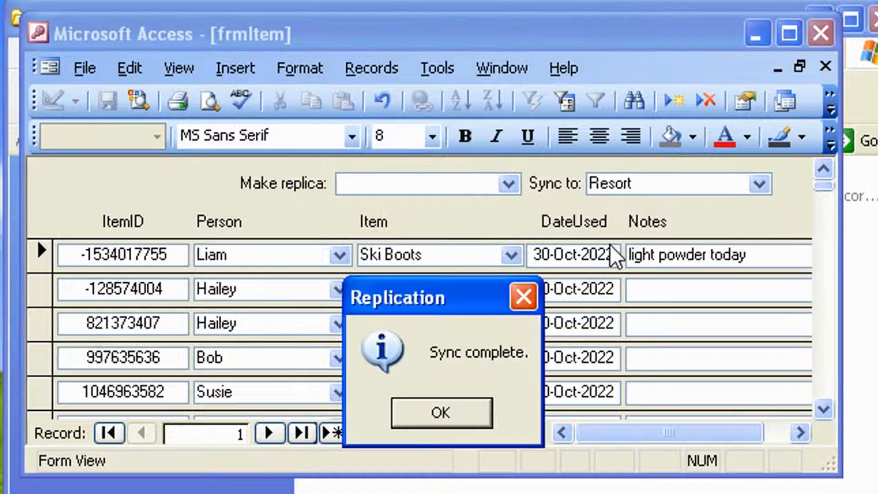
click(440, 412)
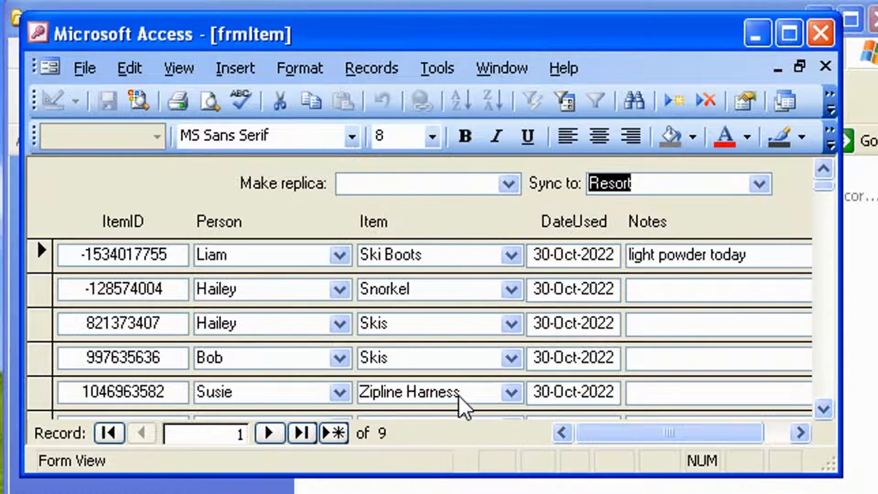
mouse_move(266, 470)
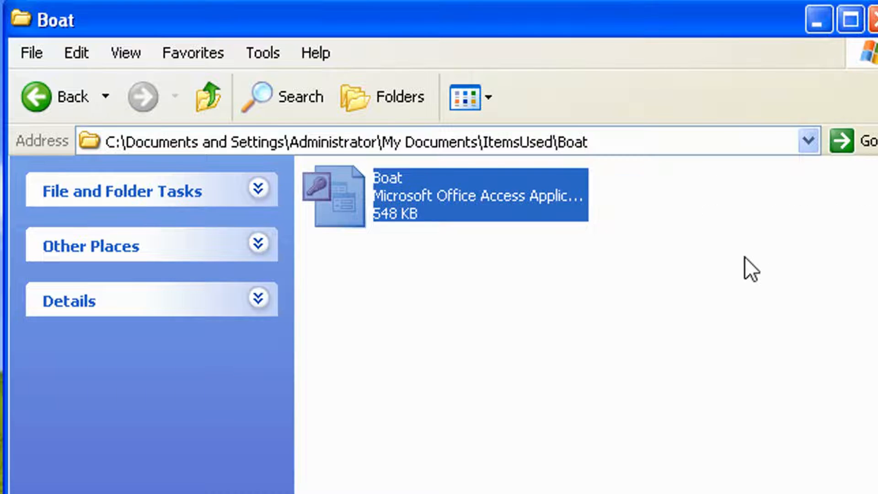
mouse_move(355, 229)
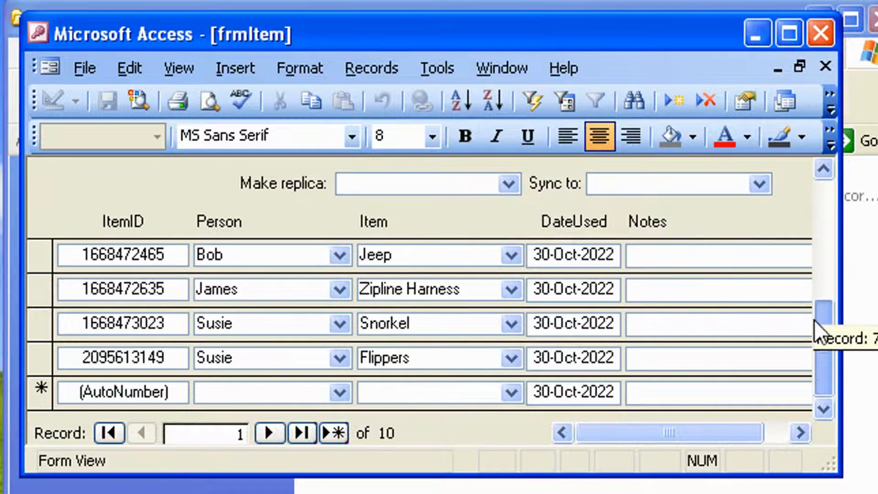
mouse_move(329, 345)
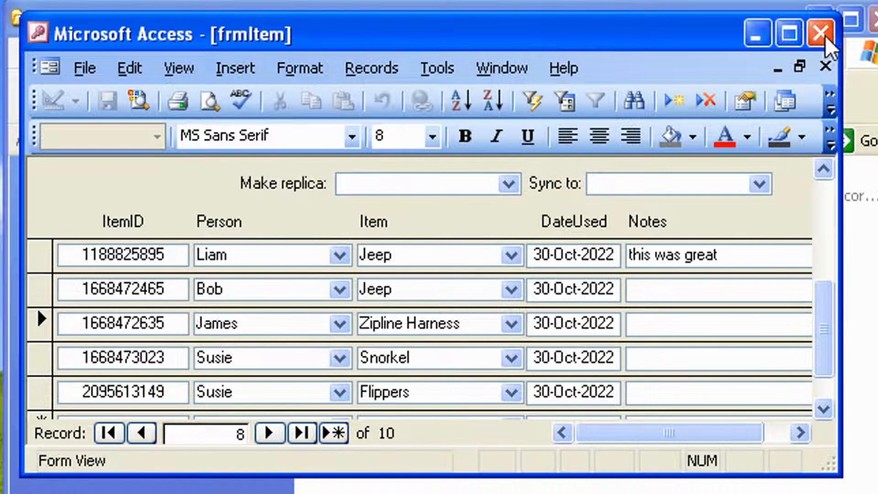
Close the Boat database after verifying its ten records
click(822, 34)
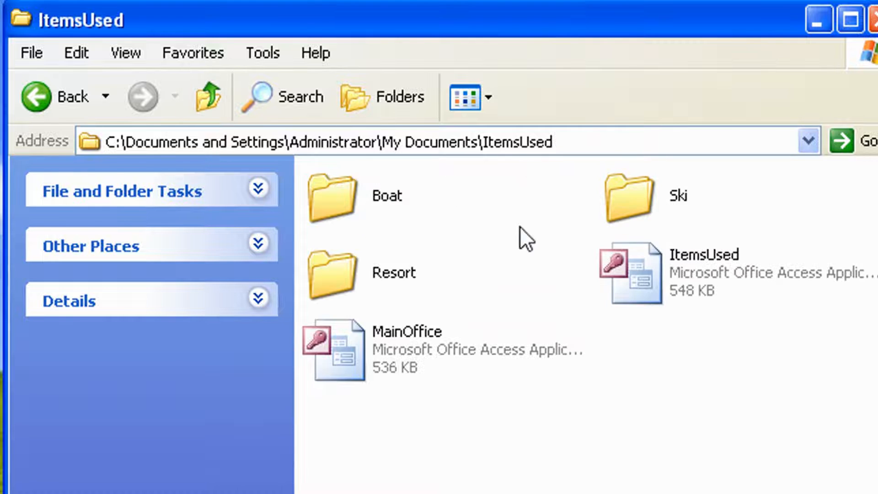
mouse_move(702, 409)
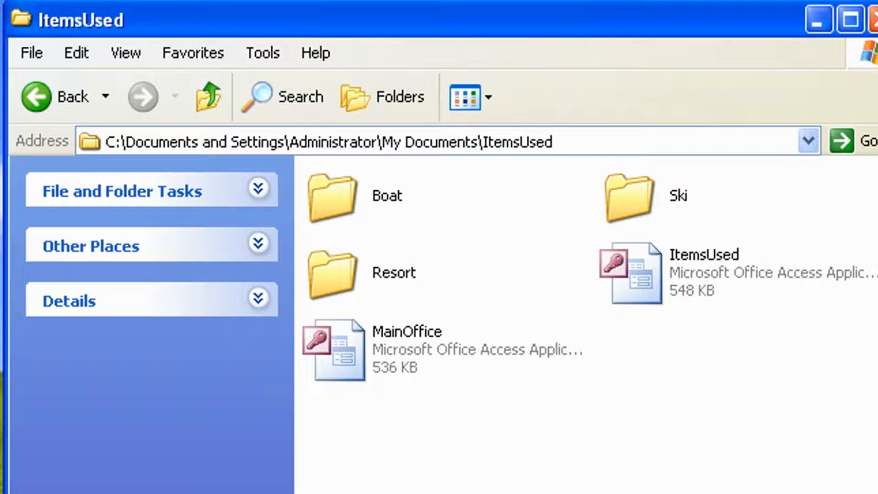
click(704, 267)
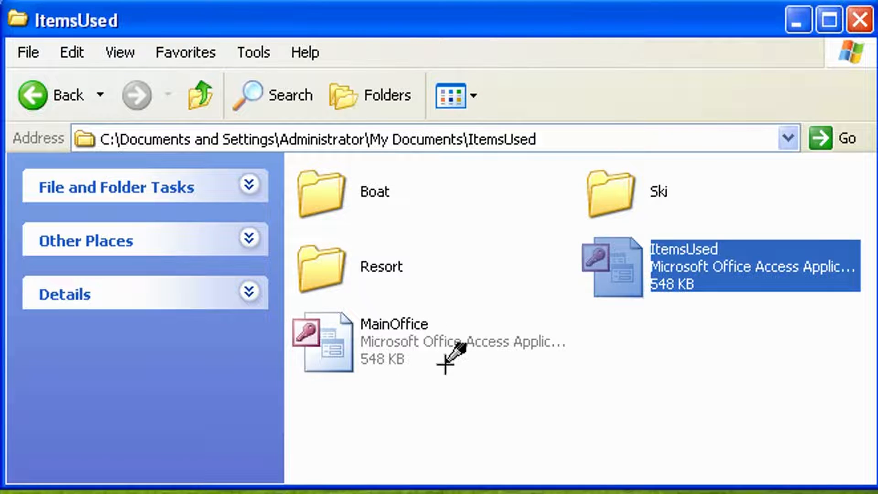
mouse_move(340, 336)
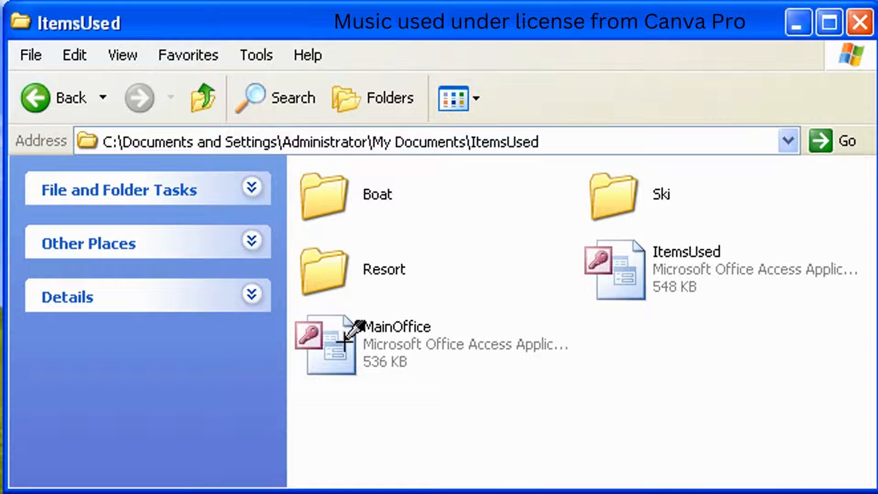
Sync MainOffice with Resort and scroll frmItem through all ten ItemsUsed records
double_click(328, 343)
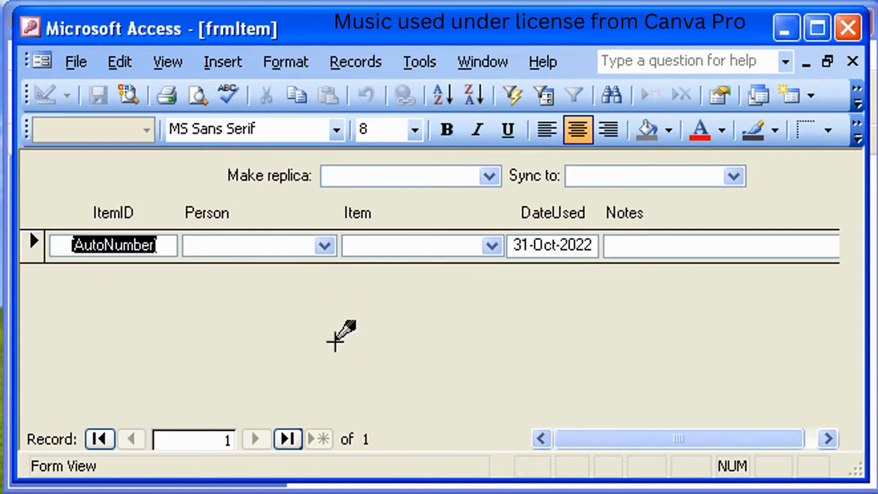
mouse_move(417, 263)
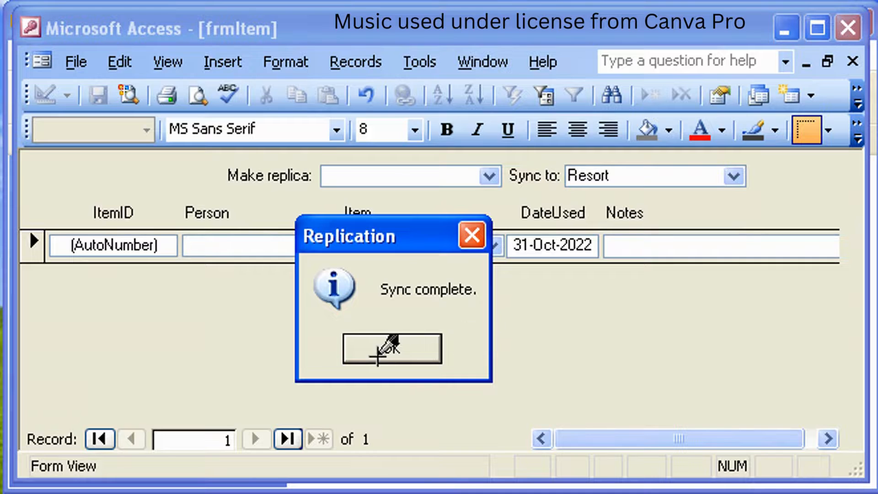
click(391, 347)
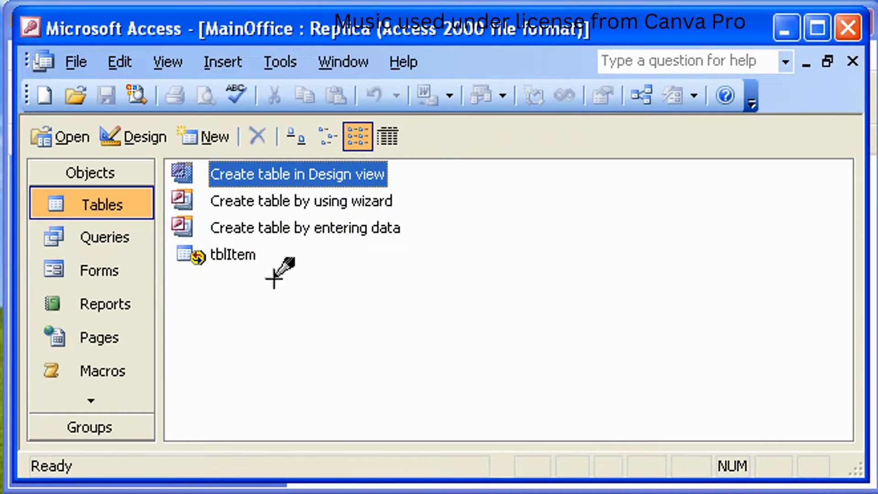
click(92, 270)
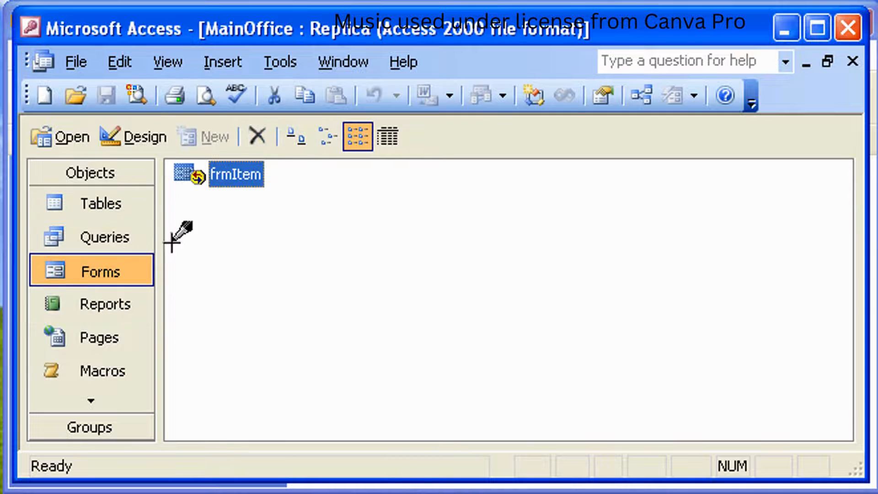
double_click(235, 174)
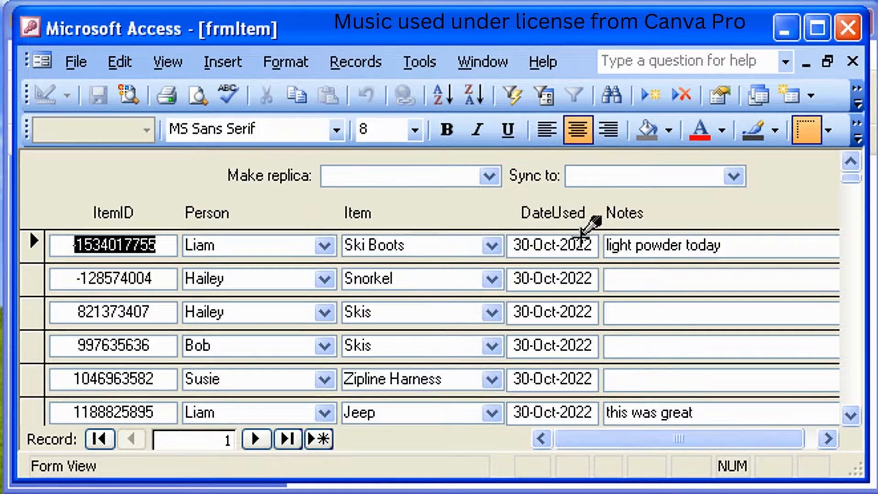
scroll(down, 3)
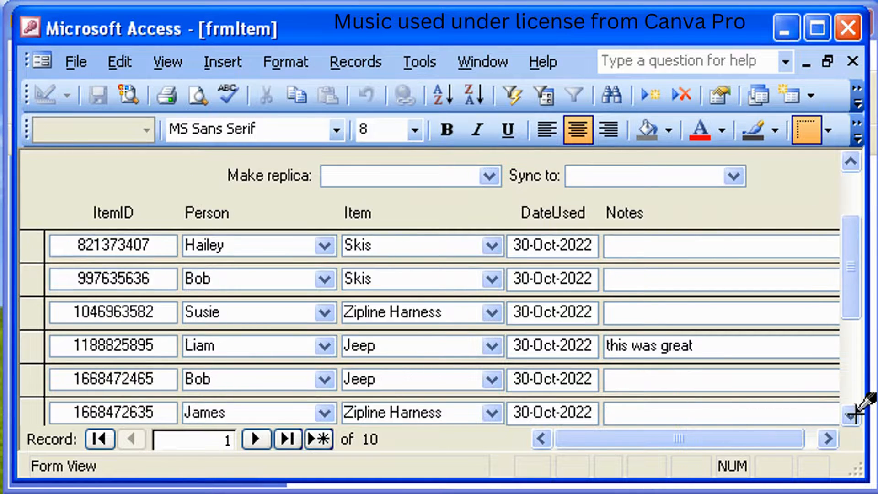
scroll(down, 3)
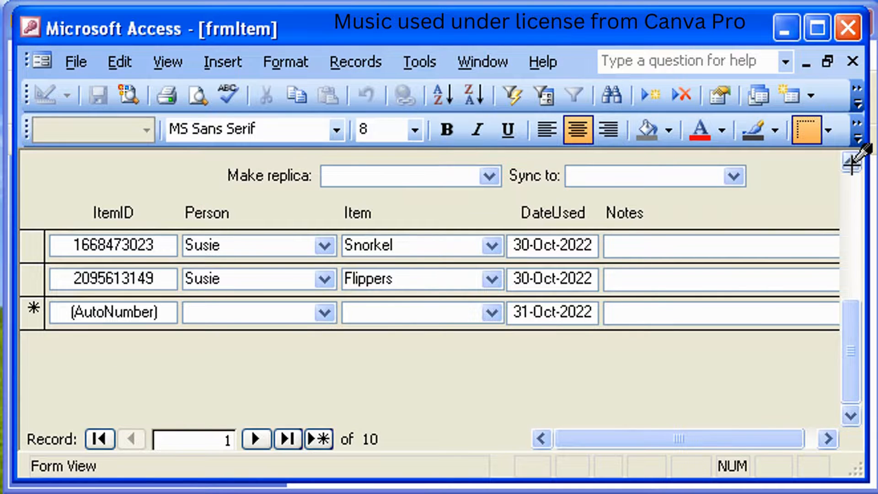